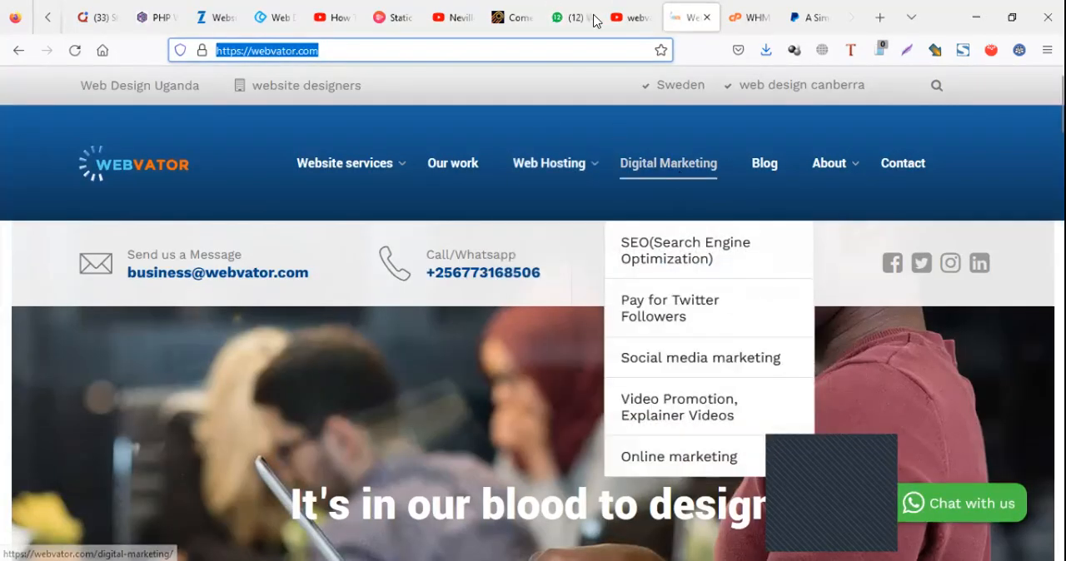
Bring up the WhatsApp chat with the failed-payment screenshot and look it over
left_click(570, 17)
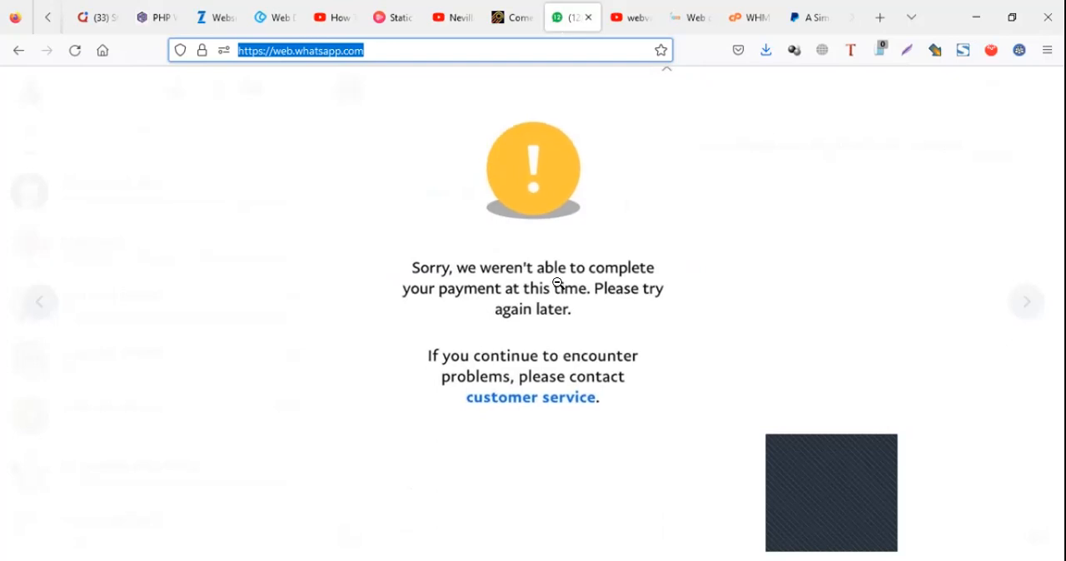
scroll("down", 3)
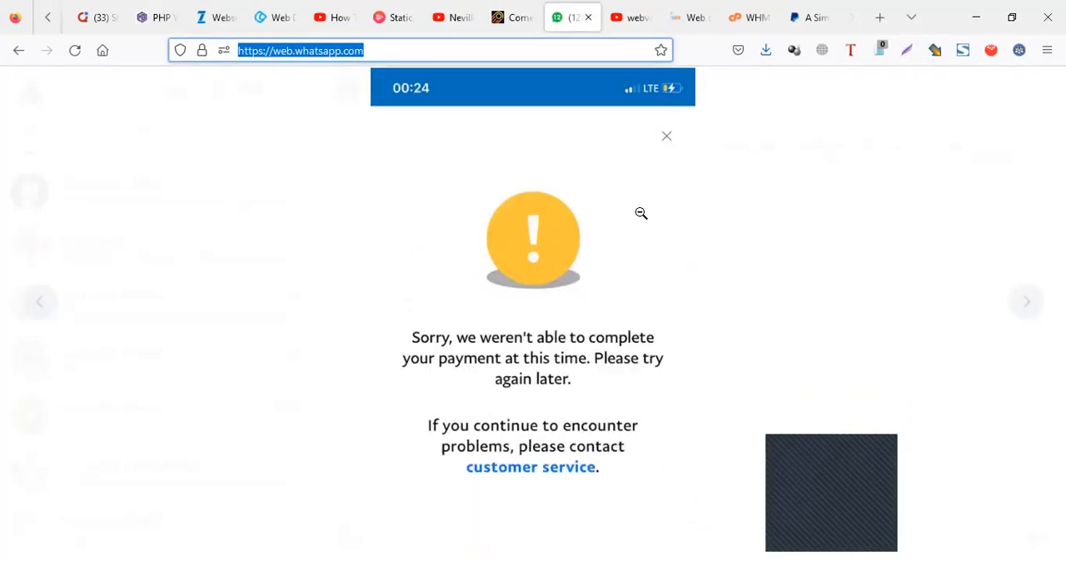
scroll("up", 3)
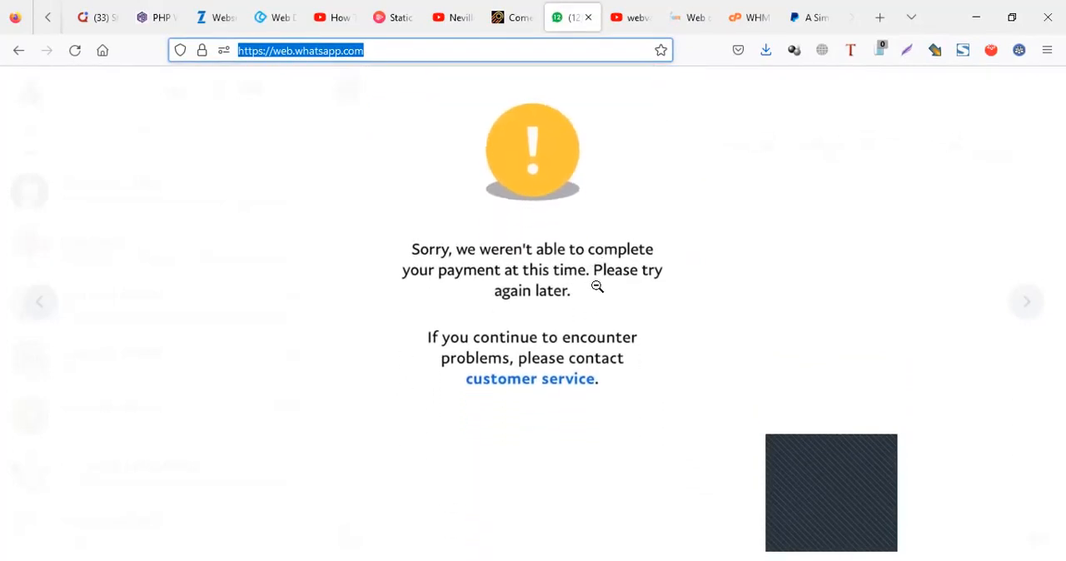
mouse_move(593, 216)
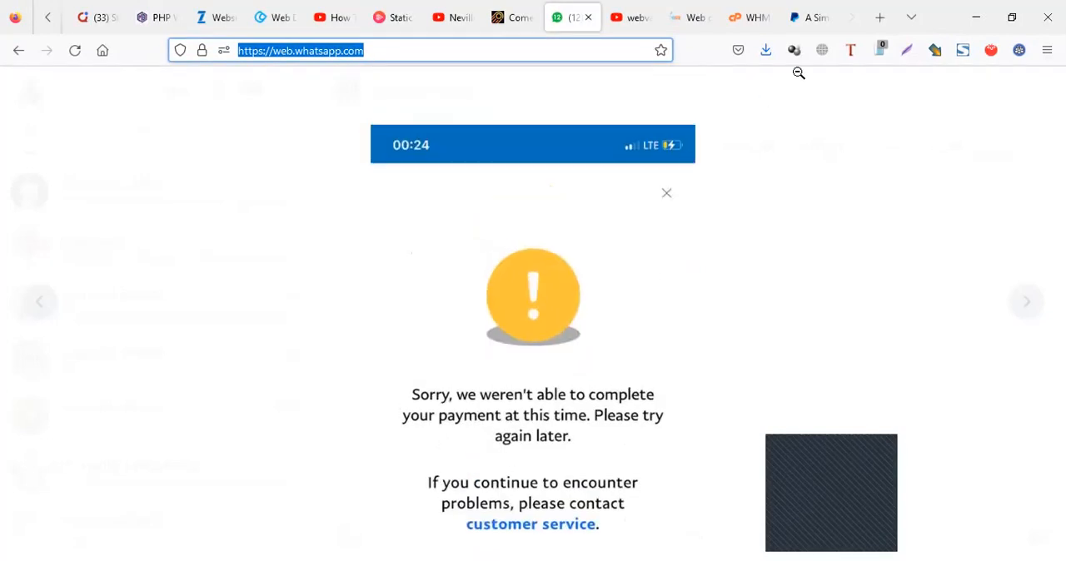
Switch to the PayPal South Africa home page and dismiss the cookie notice
left_click(808, 16)
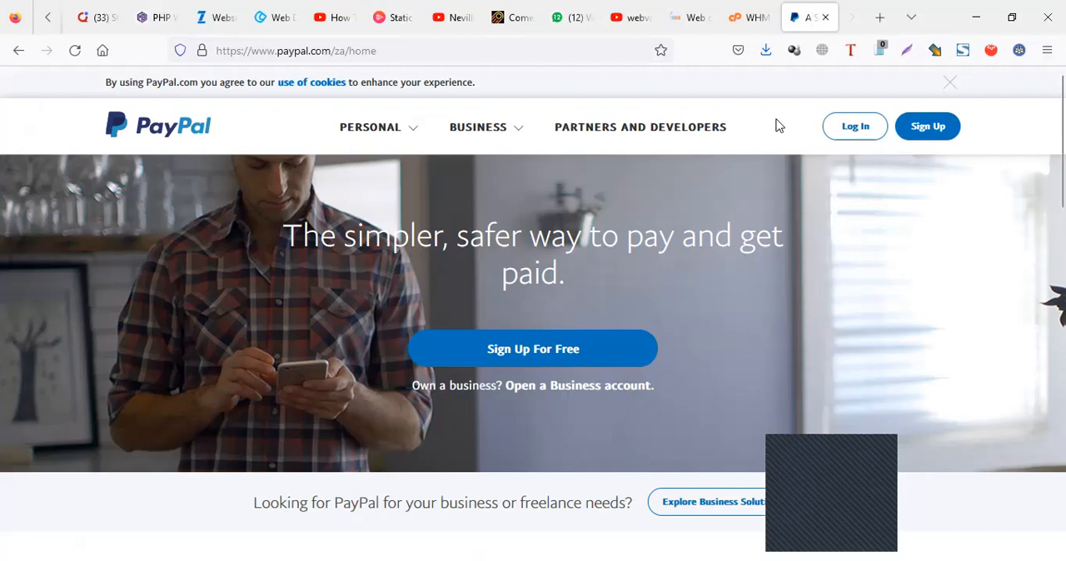
mouse_move(883, 123)
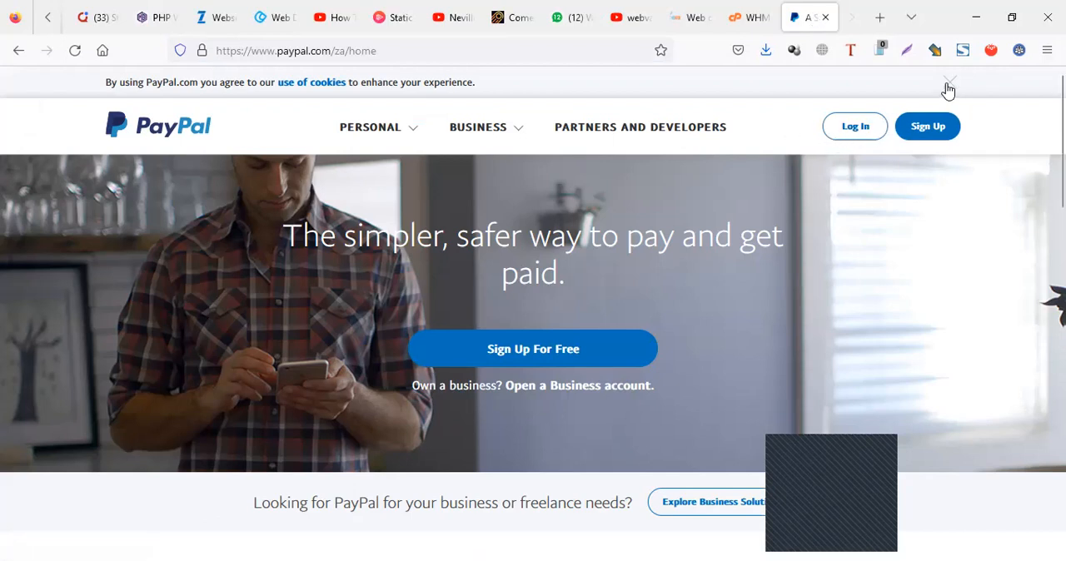
left_click(948, 83)
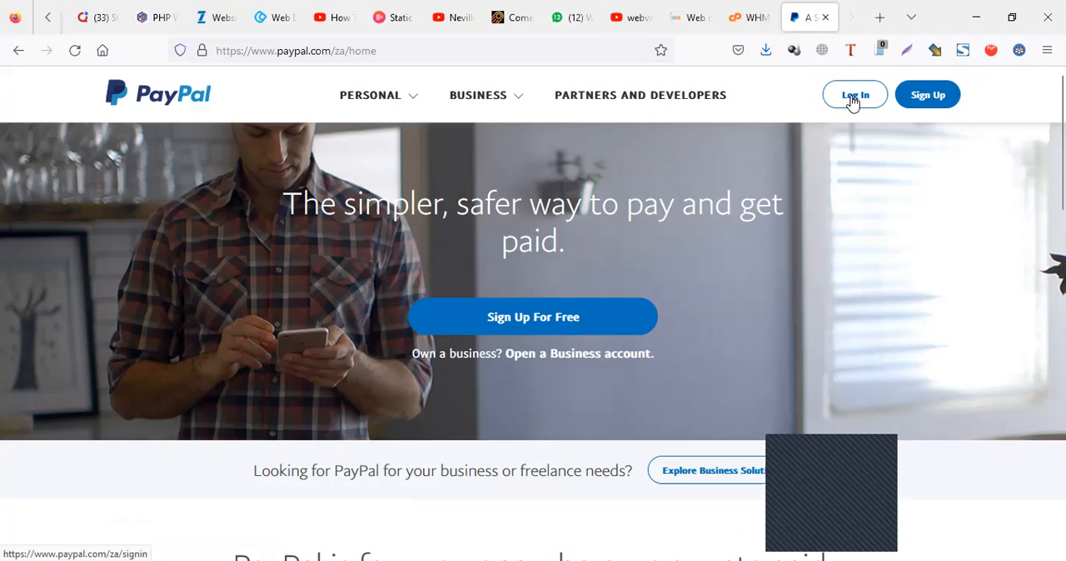
Sign in to PayPal with the prefilled email and password, landing on the app download prompt
left_click(854, 94)
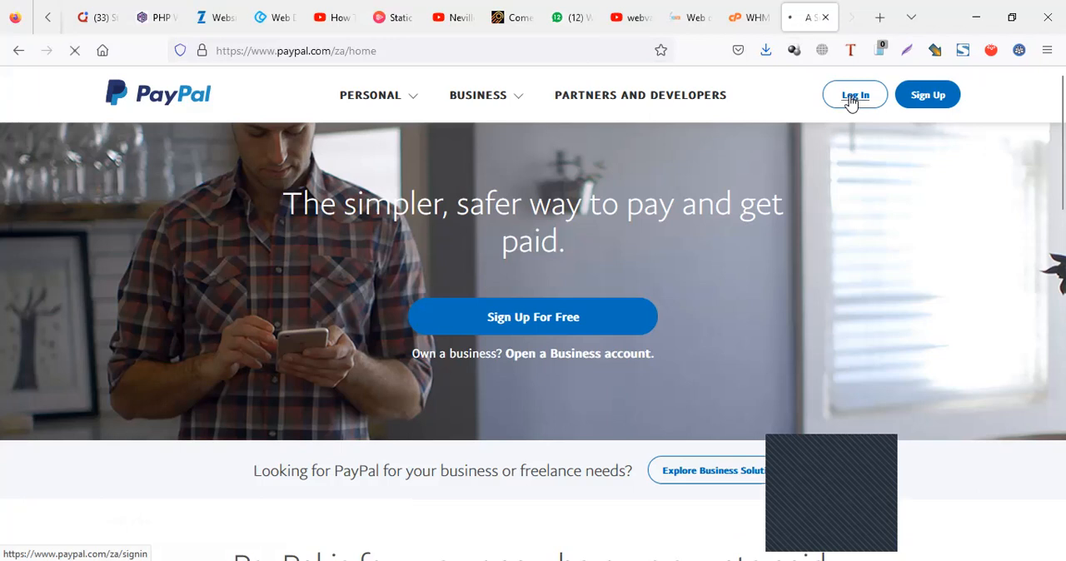
left_click(854, 94)
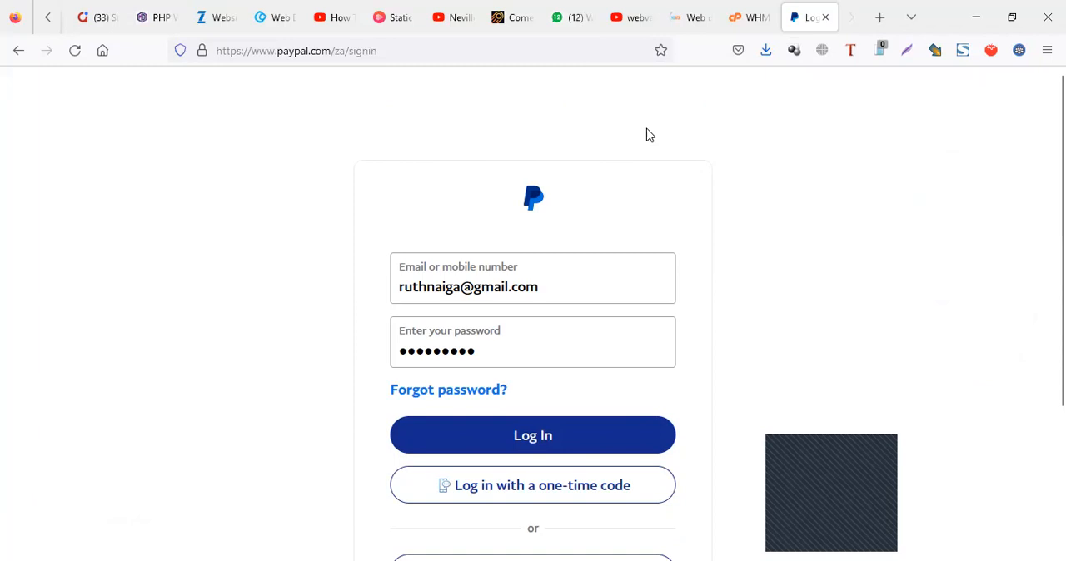
mouse_move(616, 204)
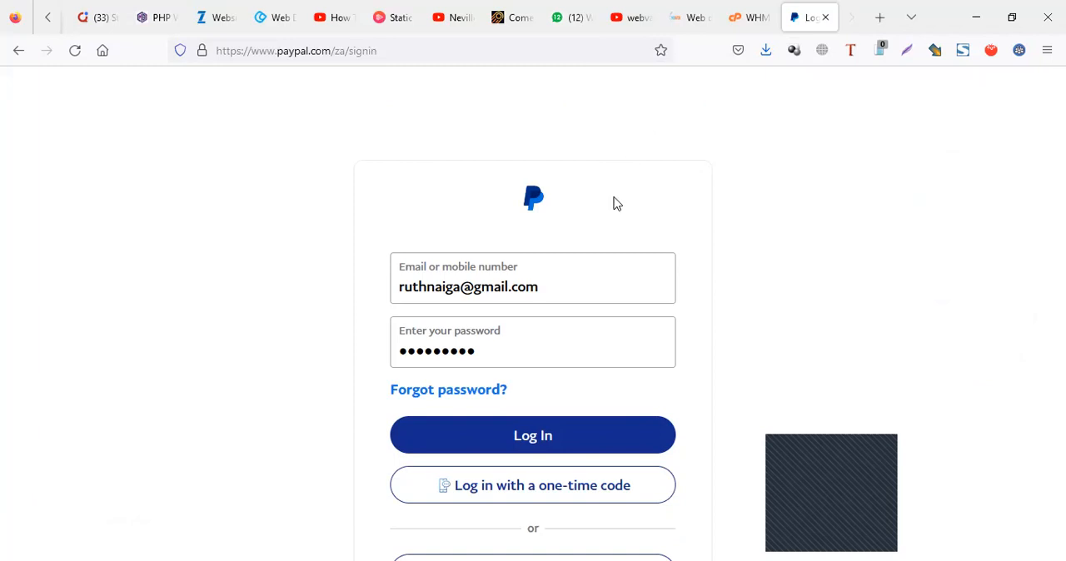
mouse_move(689, 17)
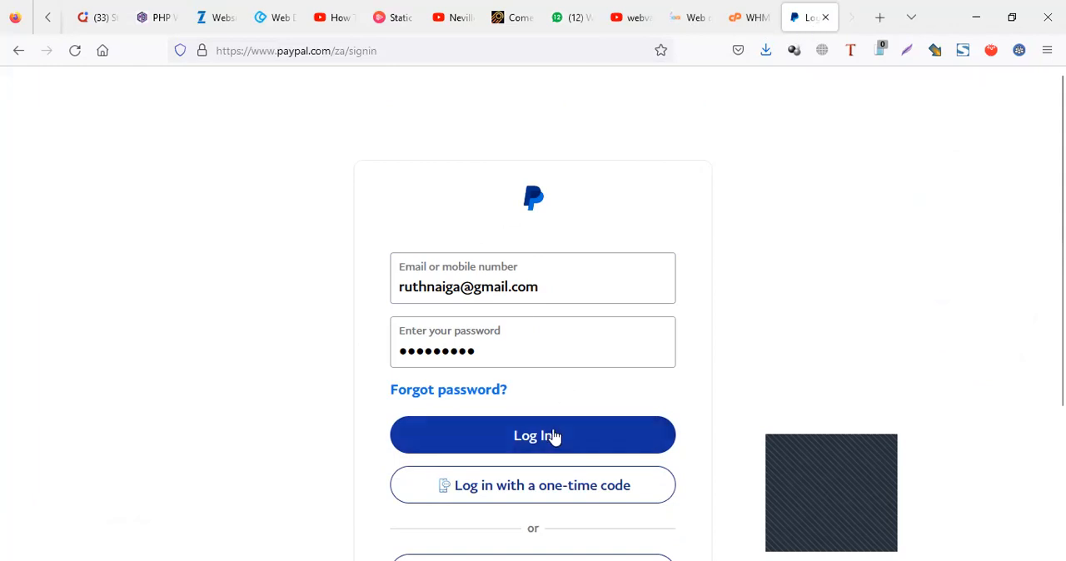
mouse_move(573, 15)
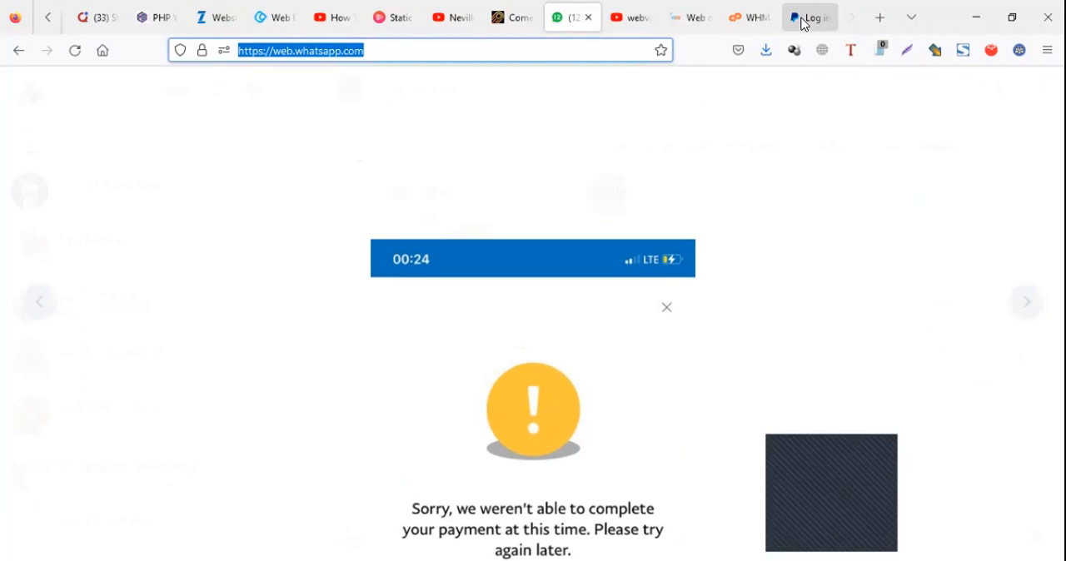
left_click(808, 17)
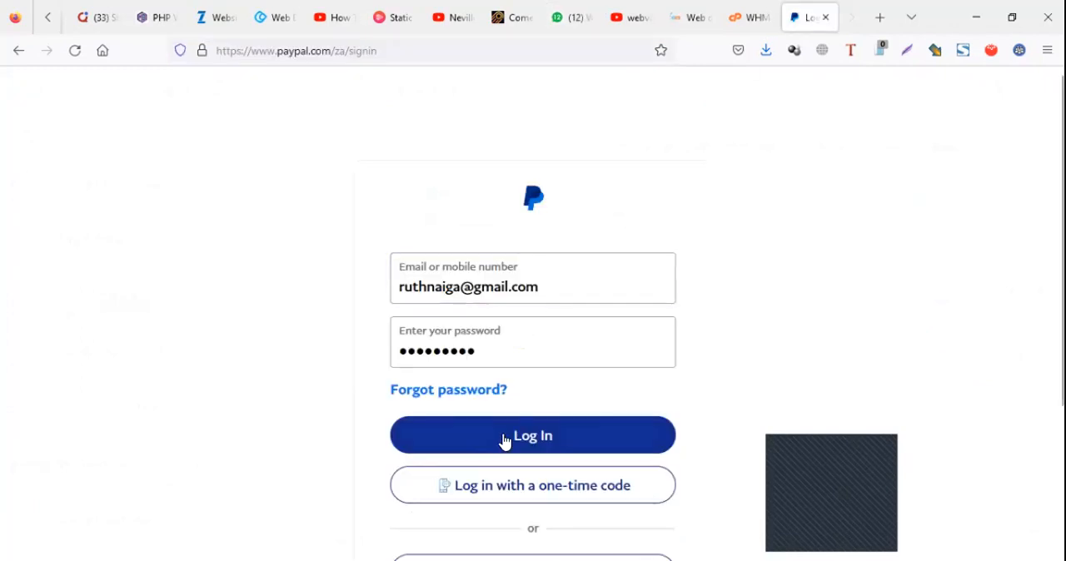
left_click(533, 435)
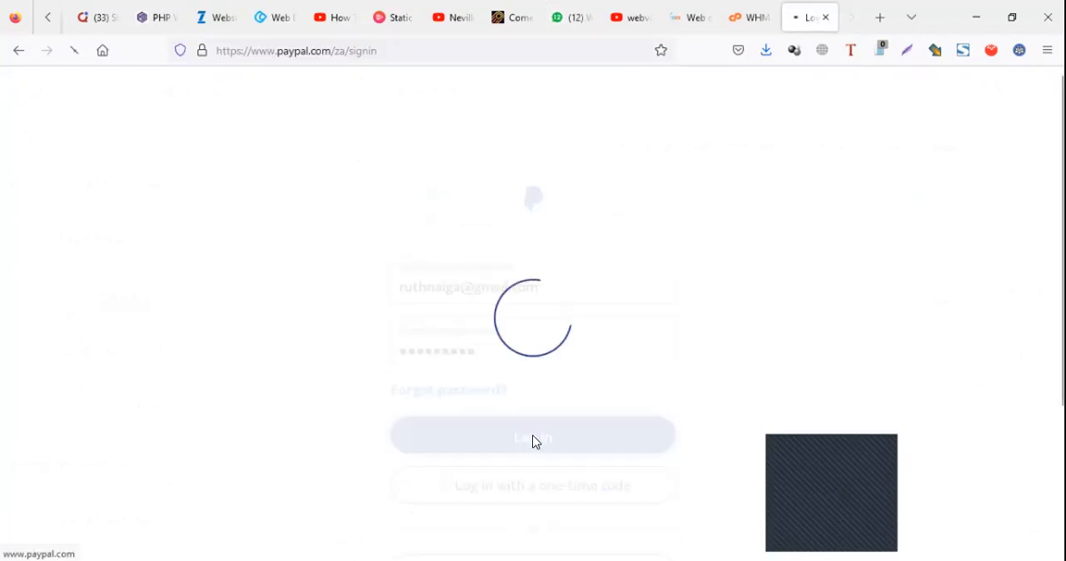
left_click(533, 437)
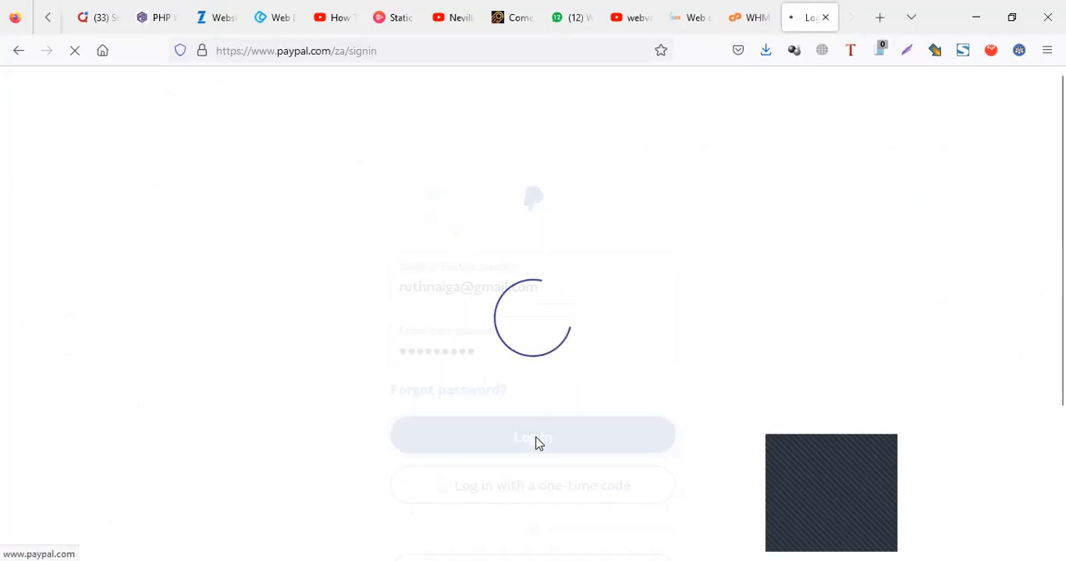
left_click(534, 437)
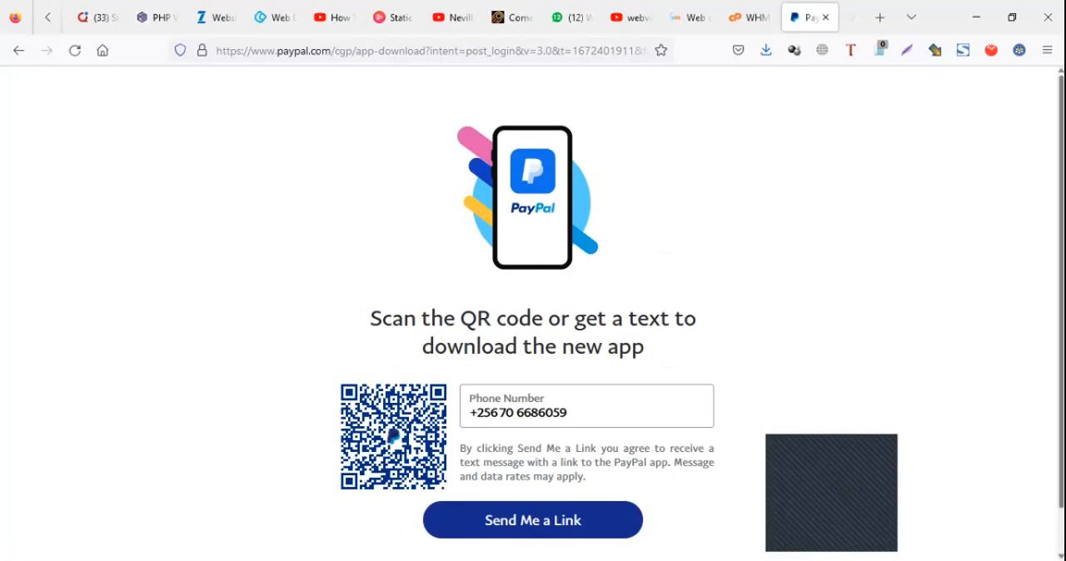
Choose 'Continue on web' to skip the app download and reach the account dashboard
left_click(533, 526)
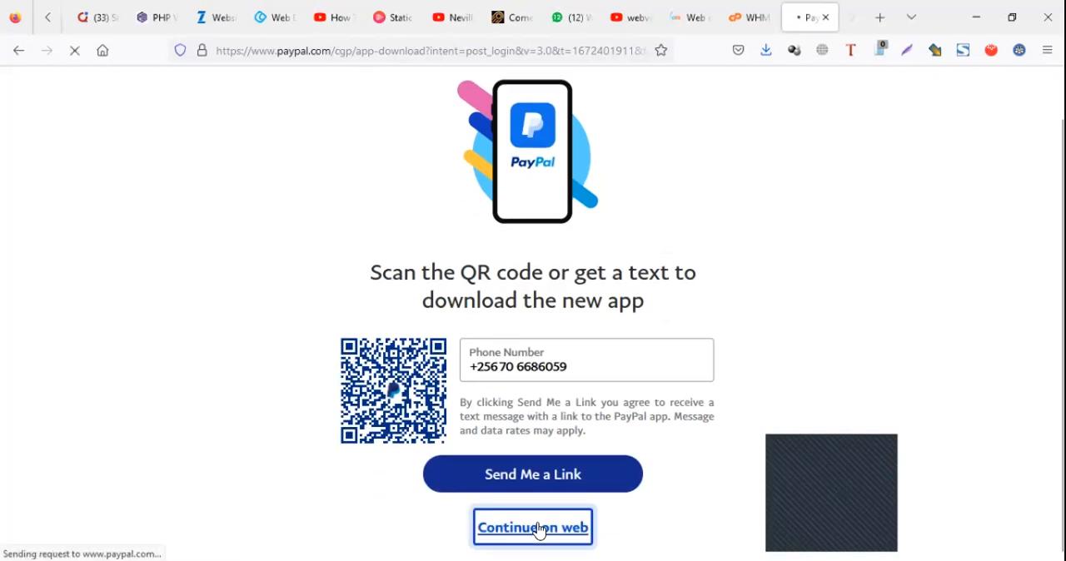
left_click(533, 527)
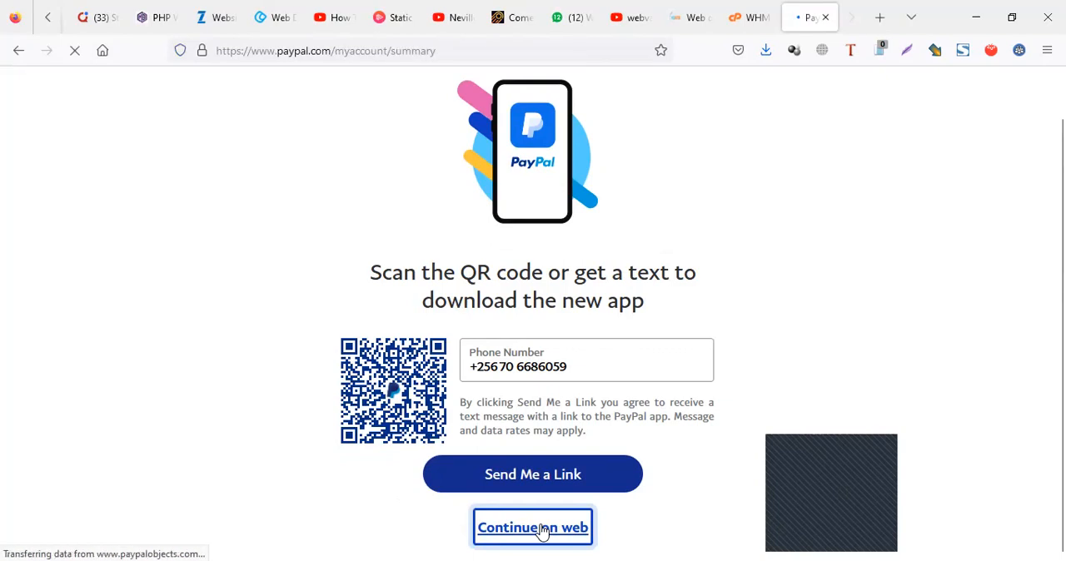
left_click(533, 527)
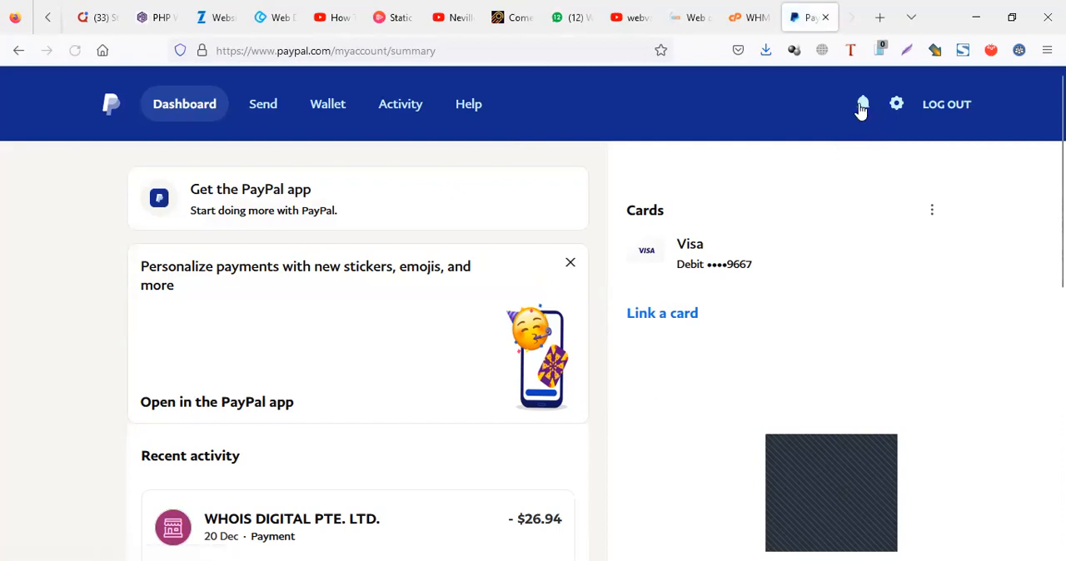
Check the chat's error screenshot again, then start editing the dashboard's address toward paypal.com/
left_click(863, 103)
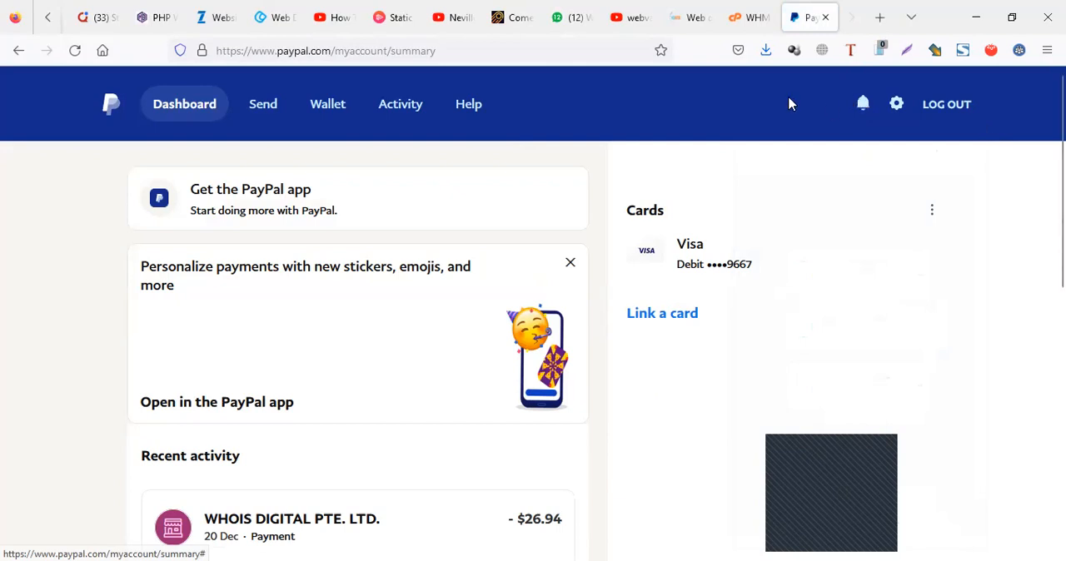
left_click(863, 103)
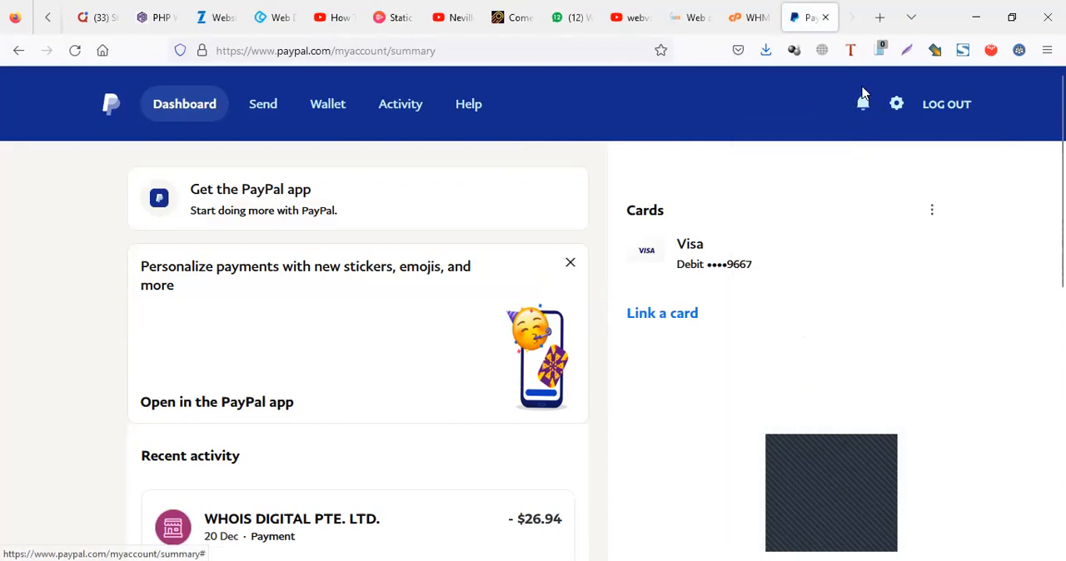
mouse_move(860, 102)
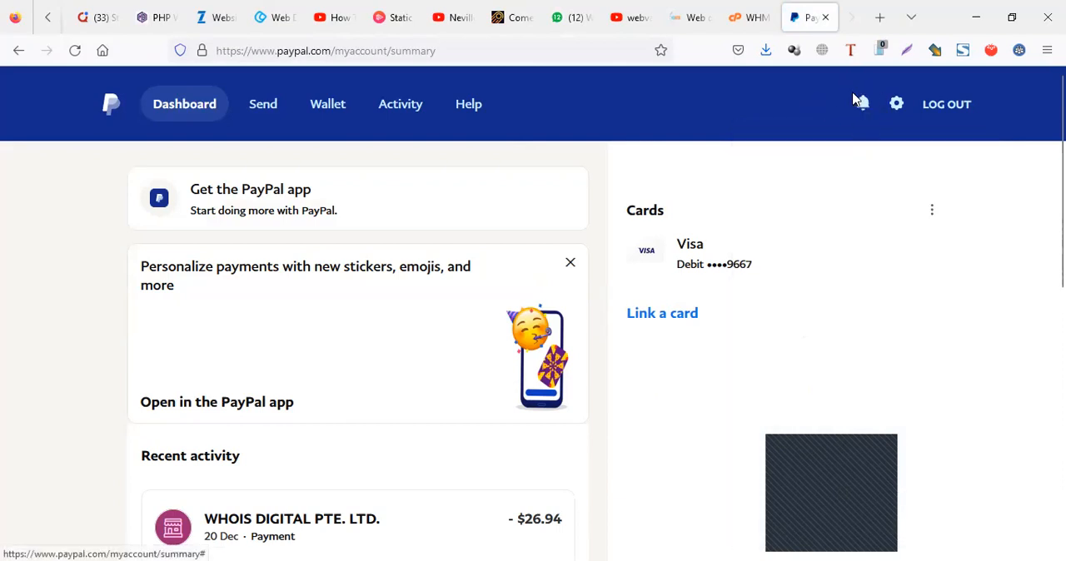
left_click(863, 103)
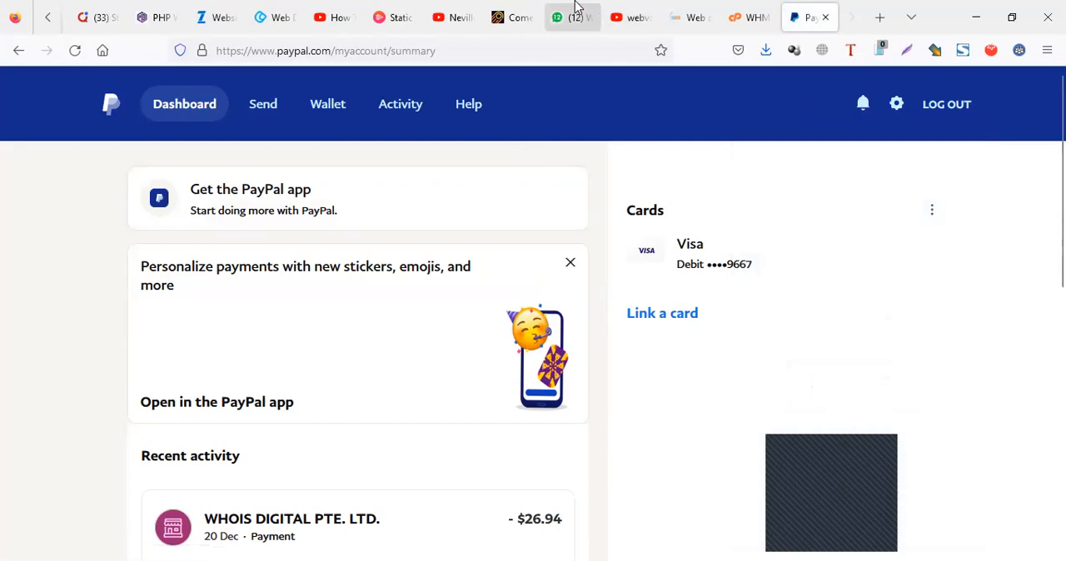
left_click(573, 17)
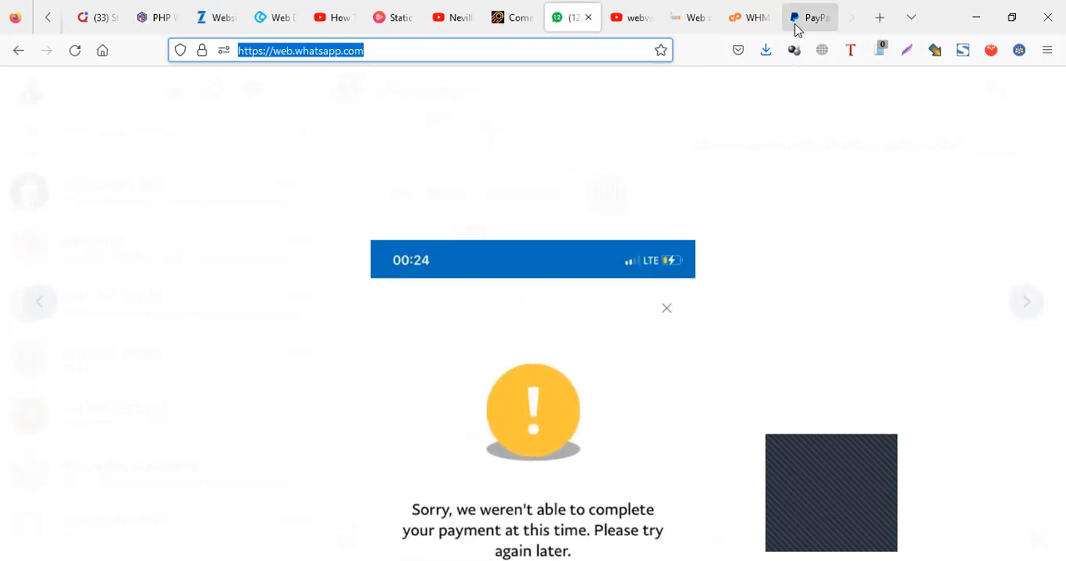
left_click(807, 17)
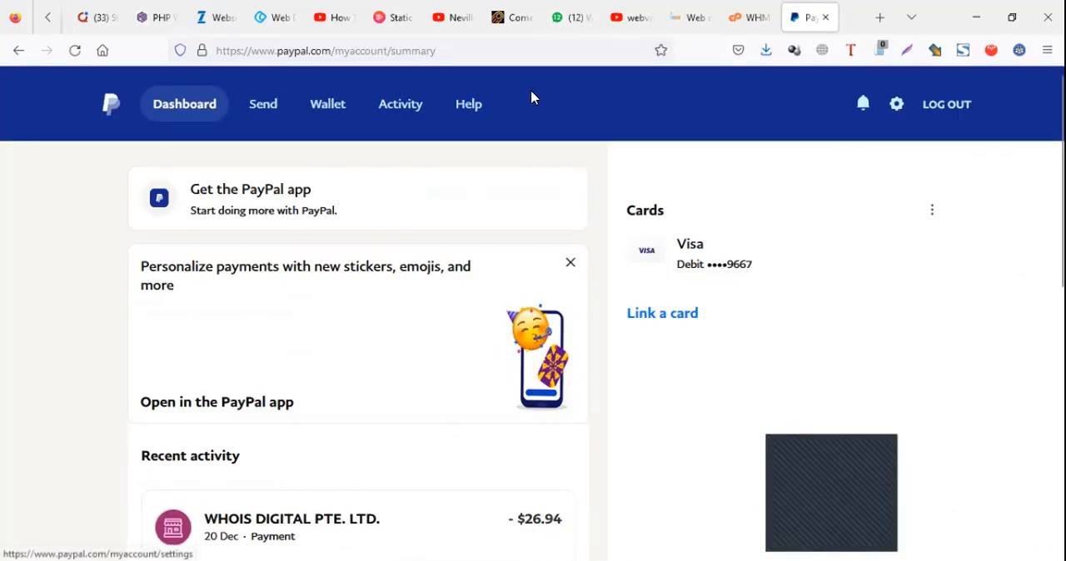
left_click(325, 50)
type("paypal.com/")
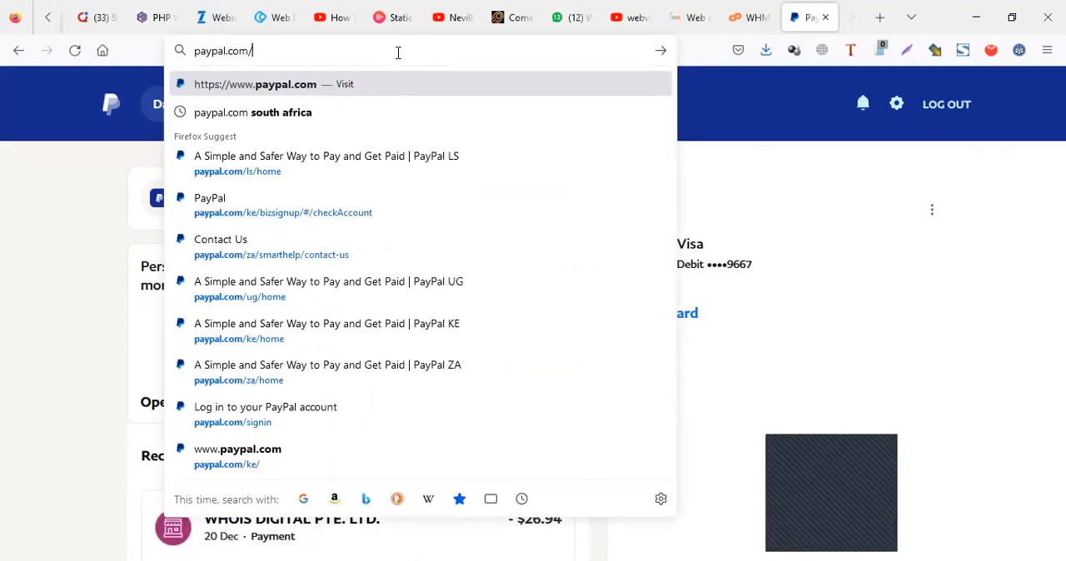
Go to paypal.com/restore/dashboard and confirm the dashboard shows no restriction notice
type("restore/")
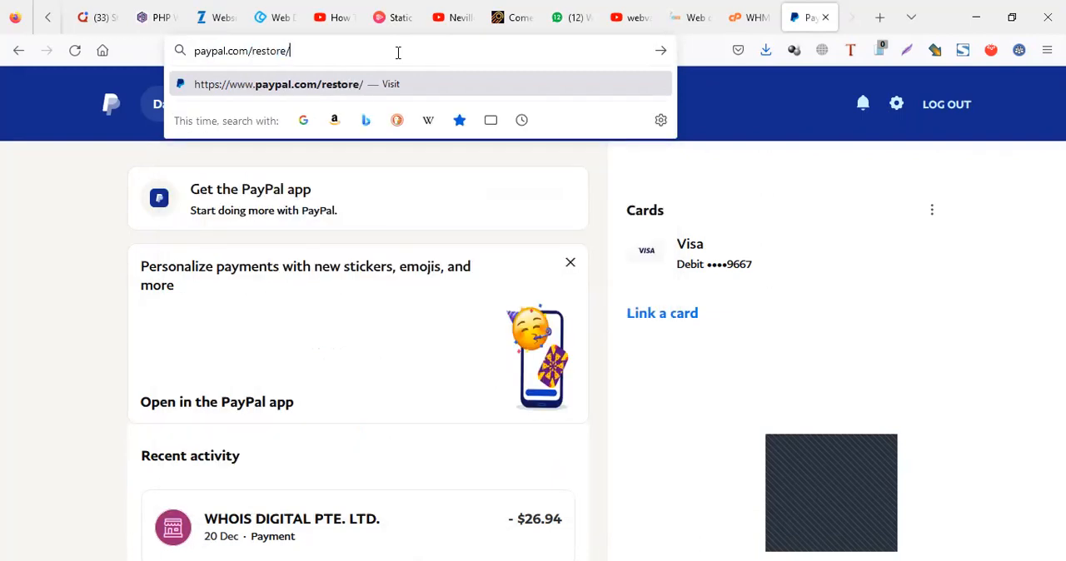
type("dashboard")
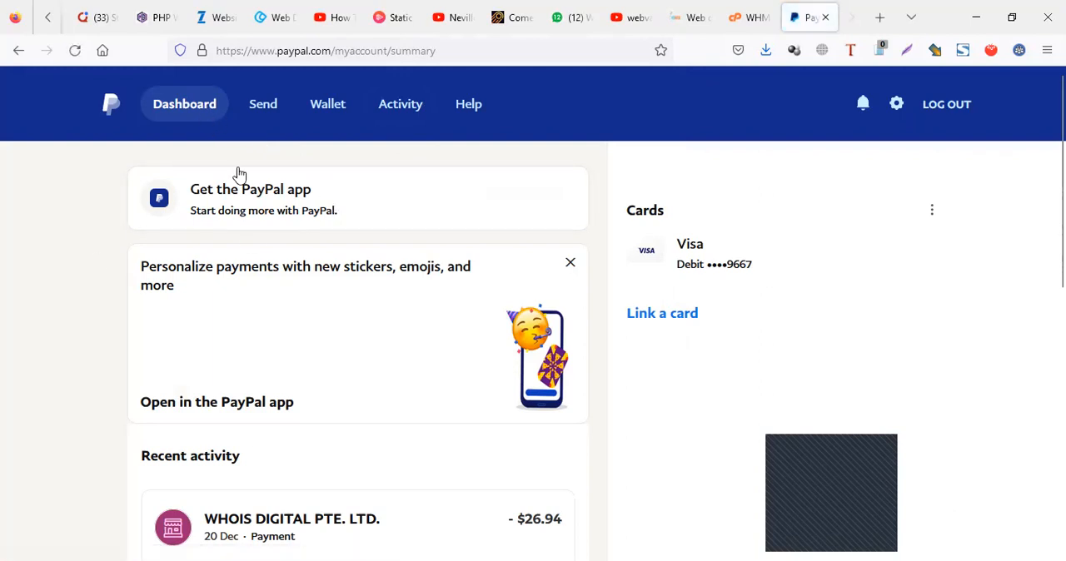
mouse_move(124, 303)
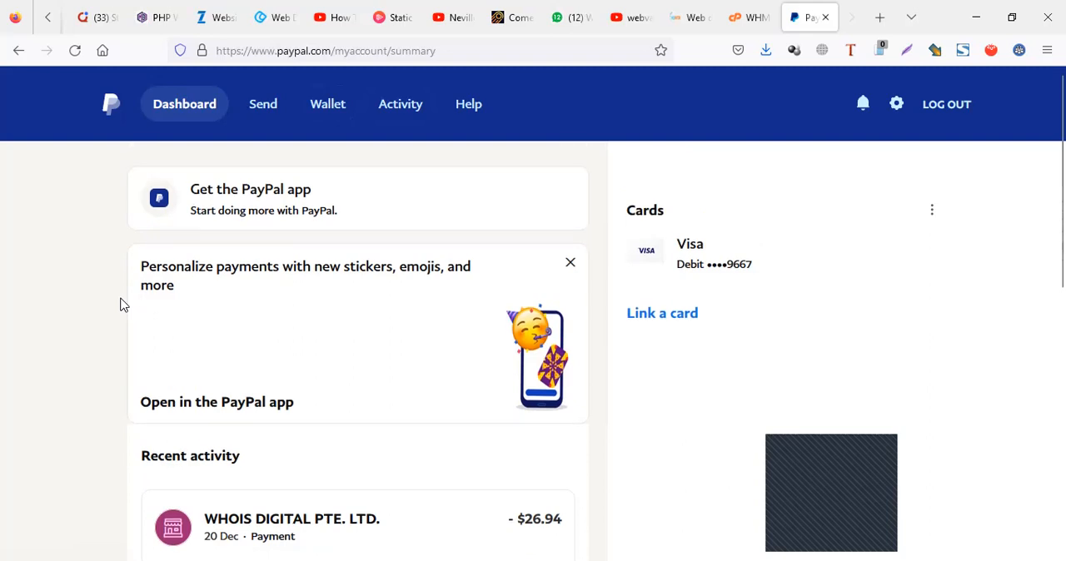
mouse_move(230, 280)
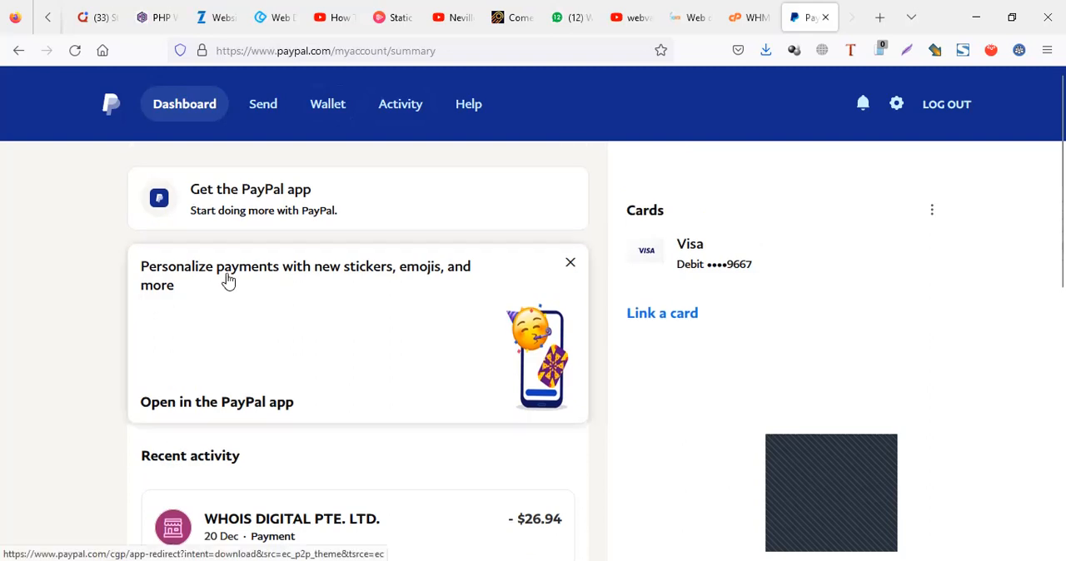
mouse_move(332, 214)
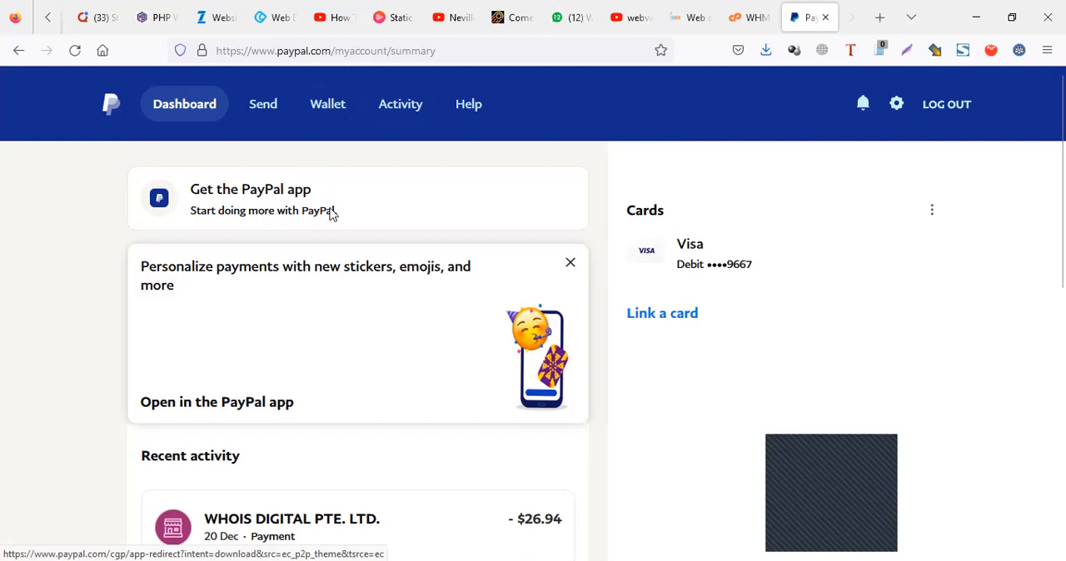
Browse the YouTube channel's uploaded videos, including its PayPal tutorials
left_click(632, 17)
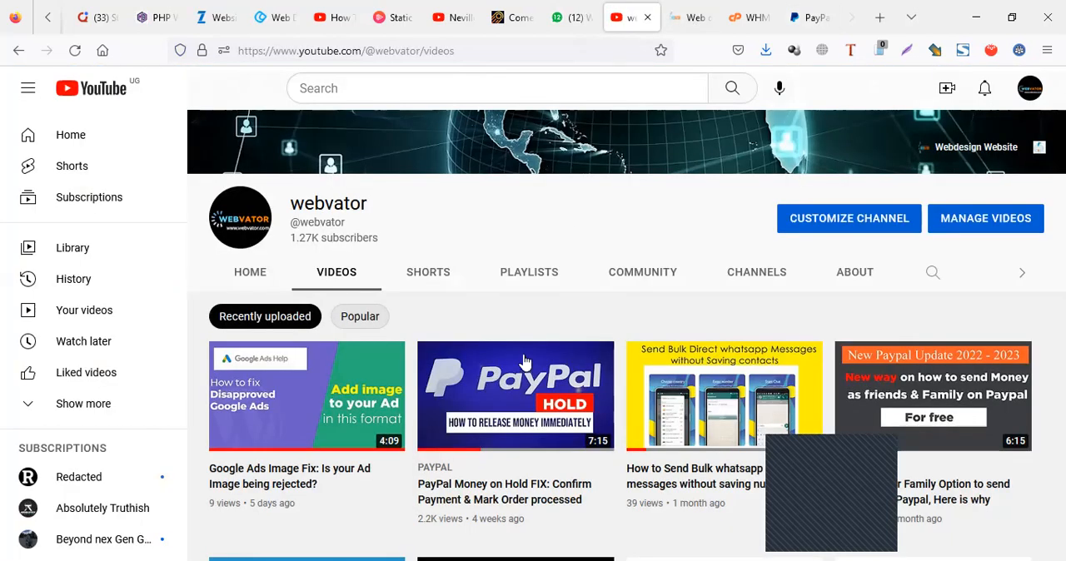
scroll("down", 3)
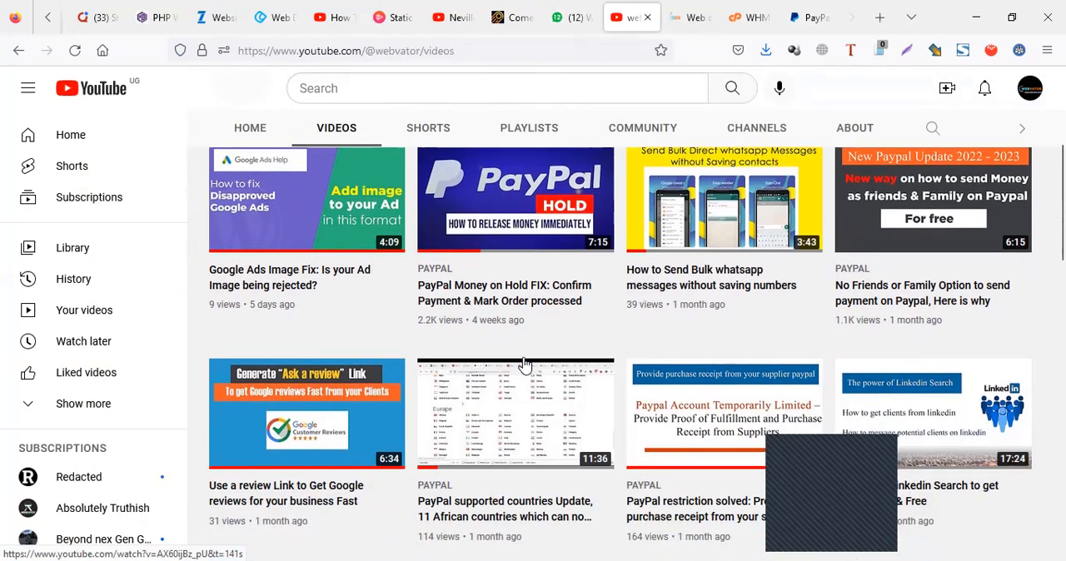
scroll("down", 3)
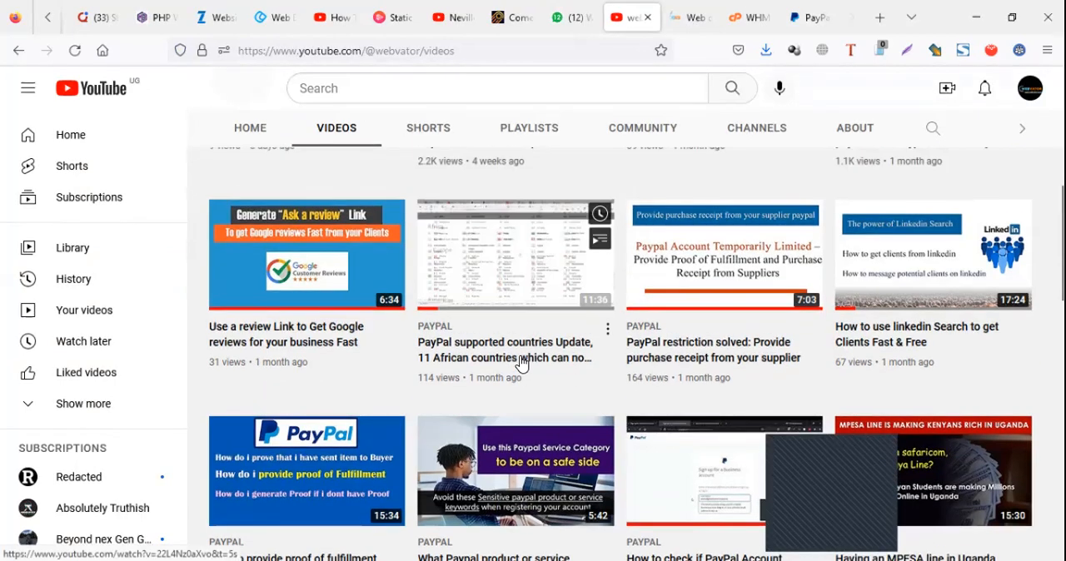
mouse_move(733, 170)
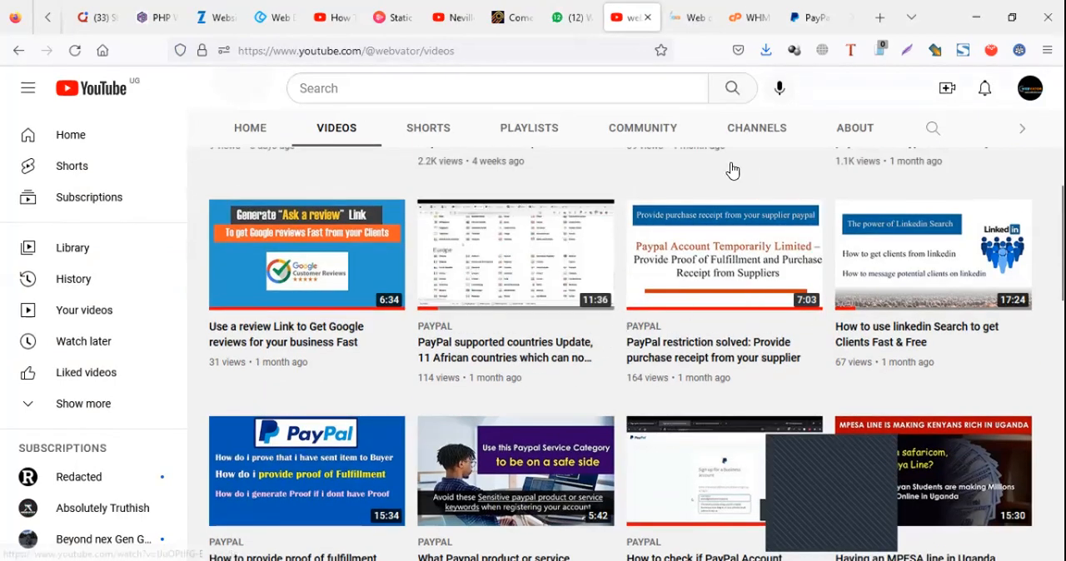
mouse_move(723, 370)
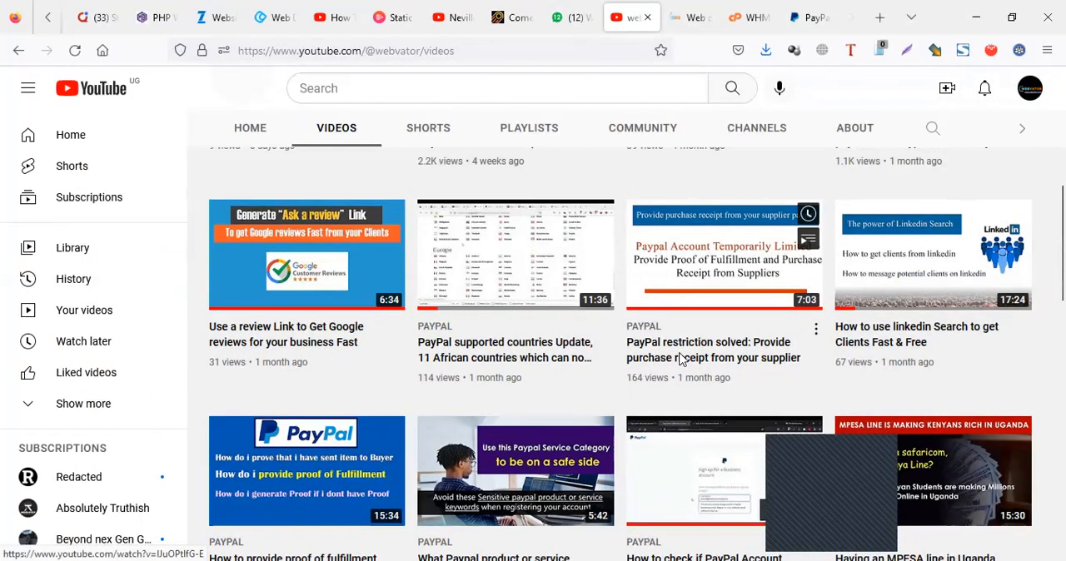
scroll("down", 3)
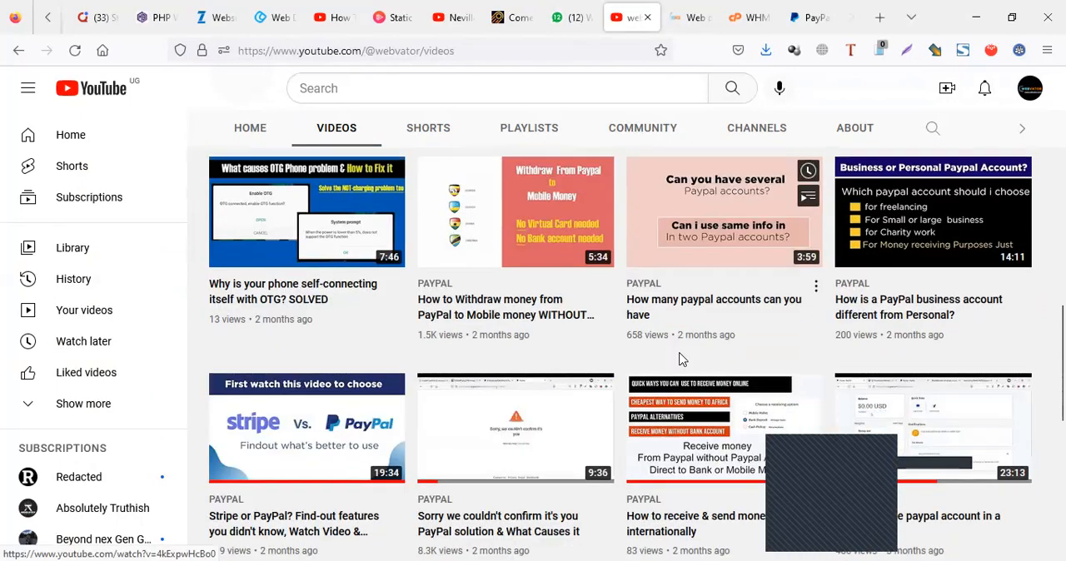
scroll("down", 3)
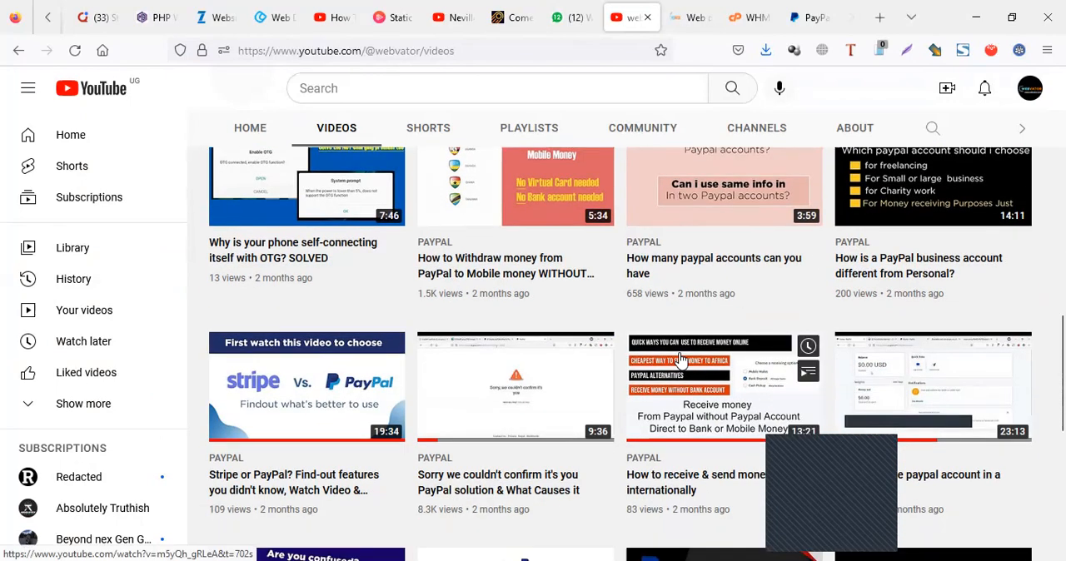
scroll("up", 3)
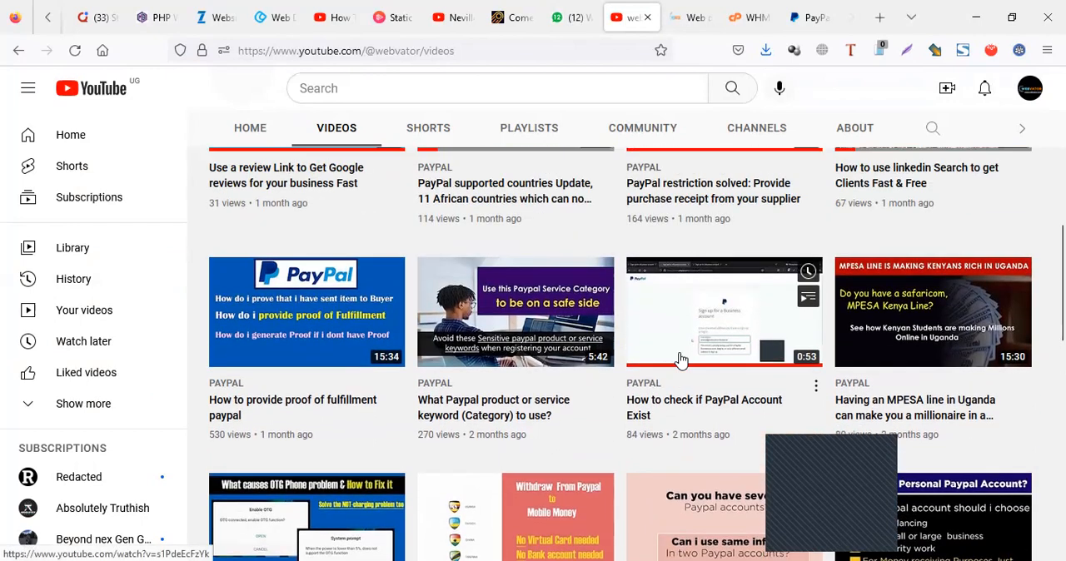
scroll("up", 3)
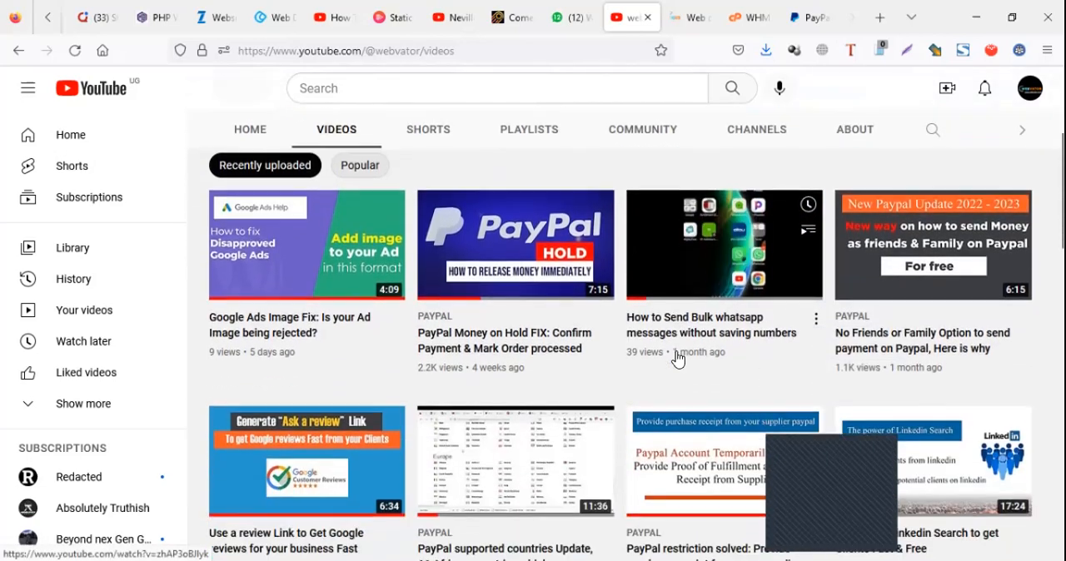
scroll("down", 3)
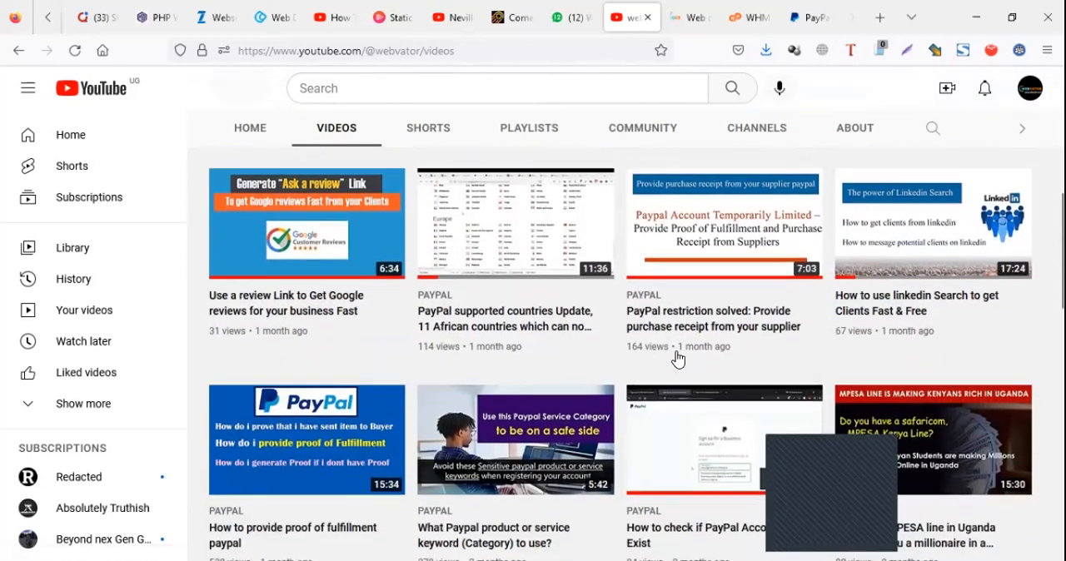
Switch back to the PayPal dashboard showing the Visa card and recent activity
left_click(809, 17)
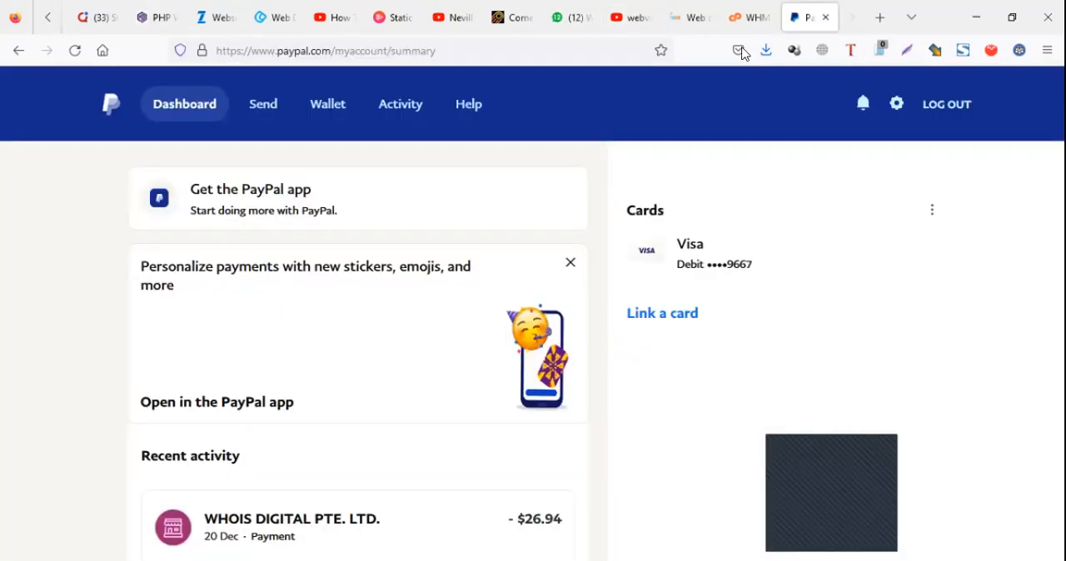
mouse_move(633, 132)
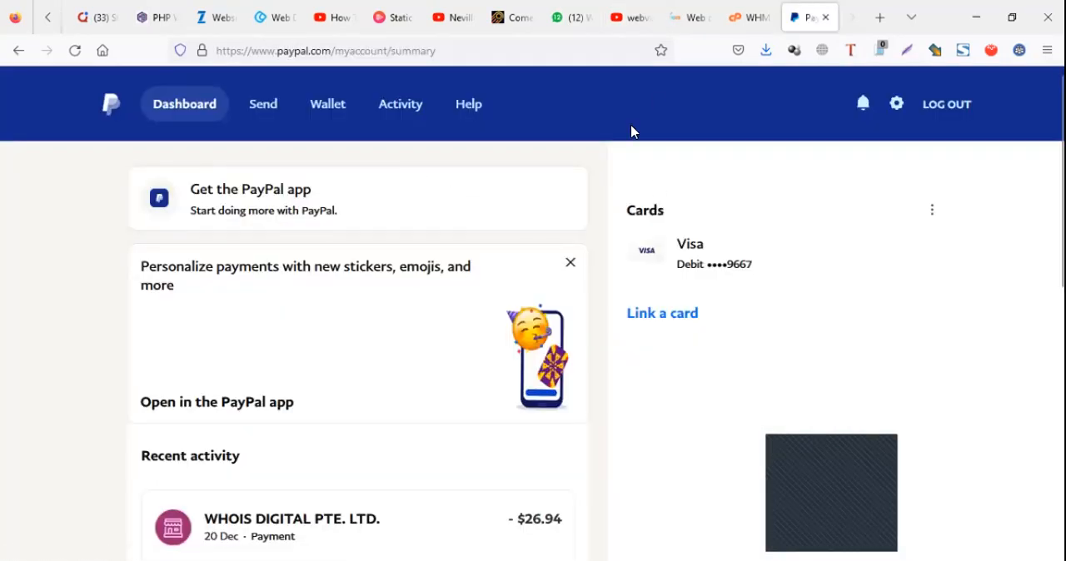
mouse_move(475, 158)
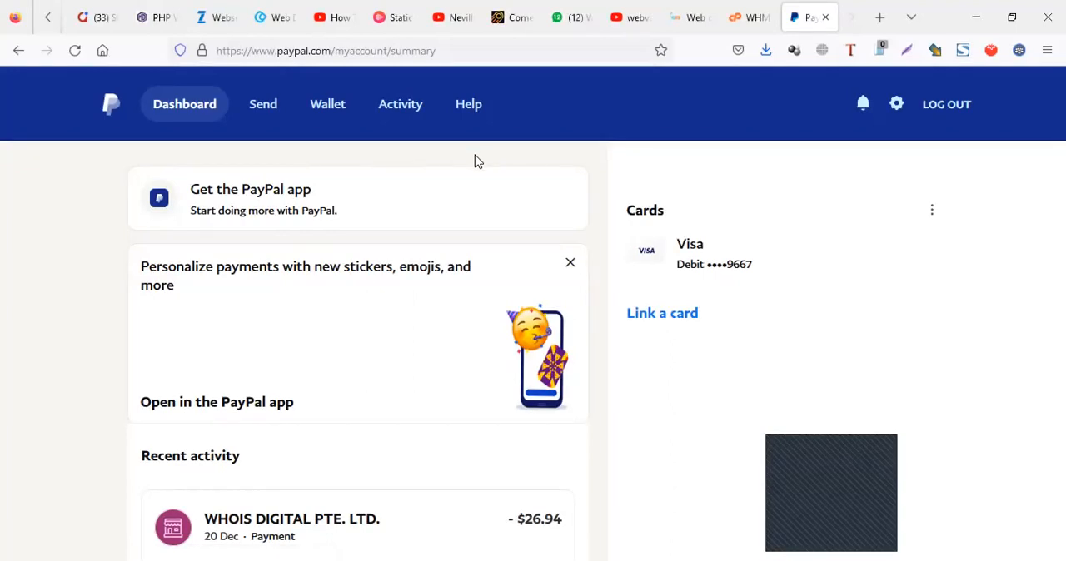
mouse_move(458, 156)
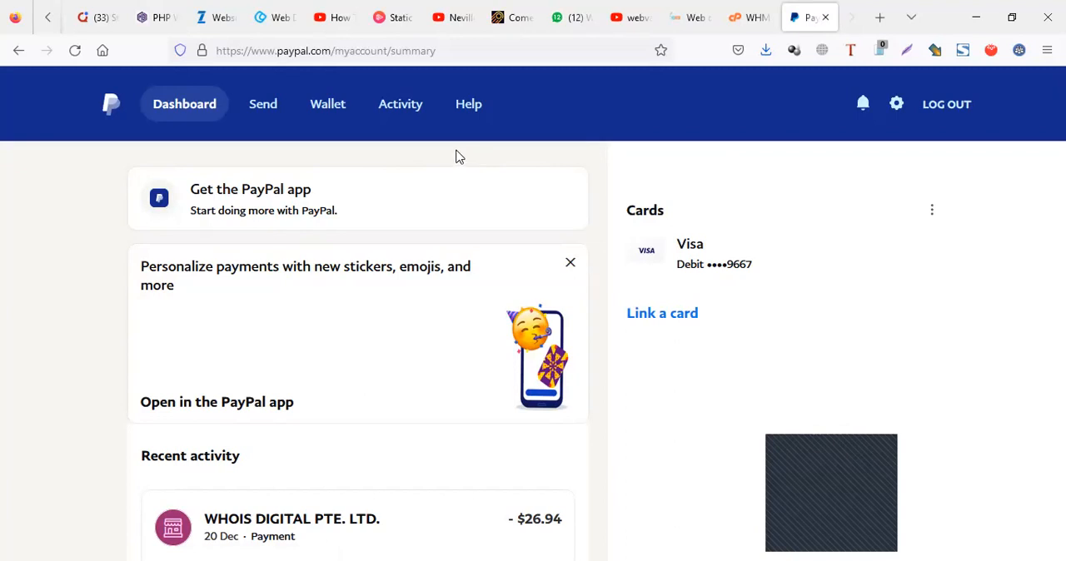
mouse_move(353, 177)
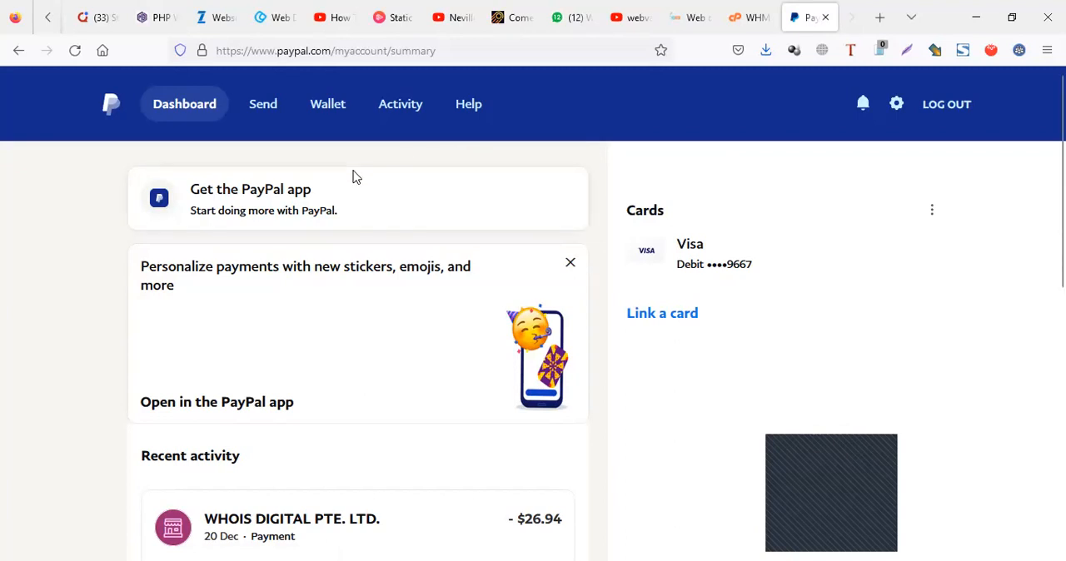
mouse_move(907, 107)
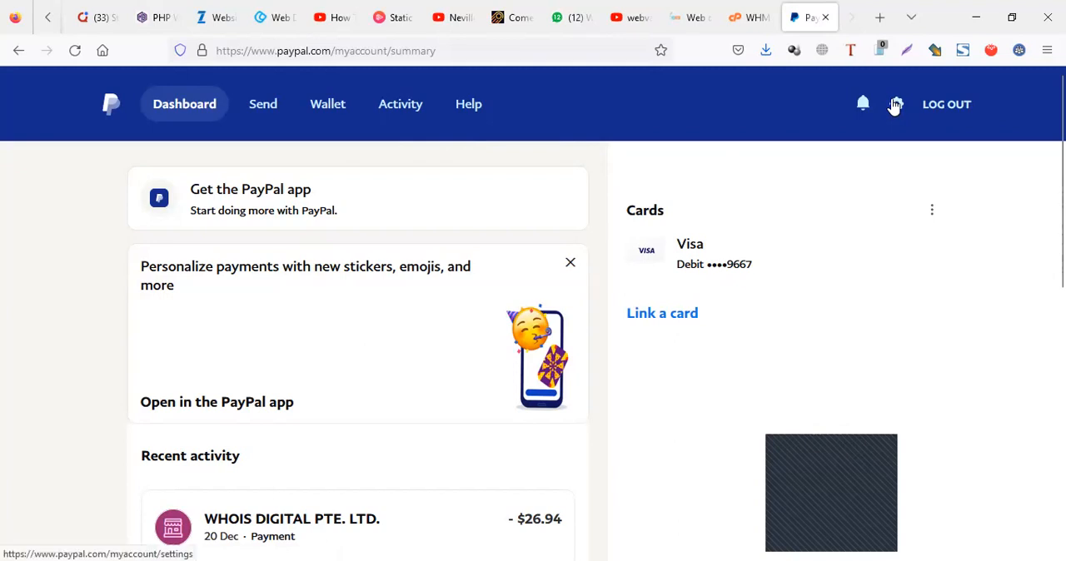
mouse_move(471, 60)
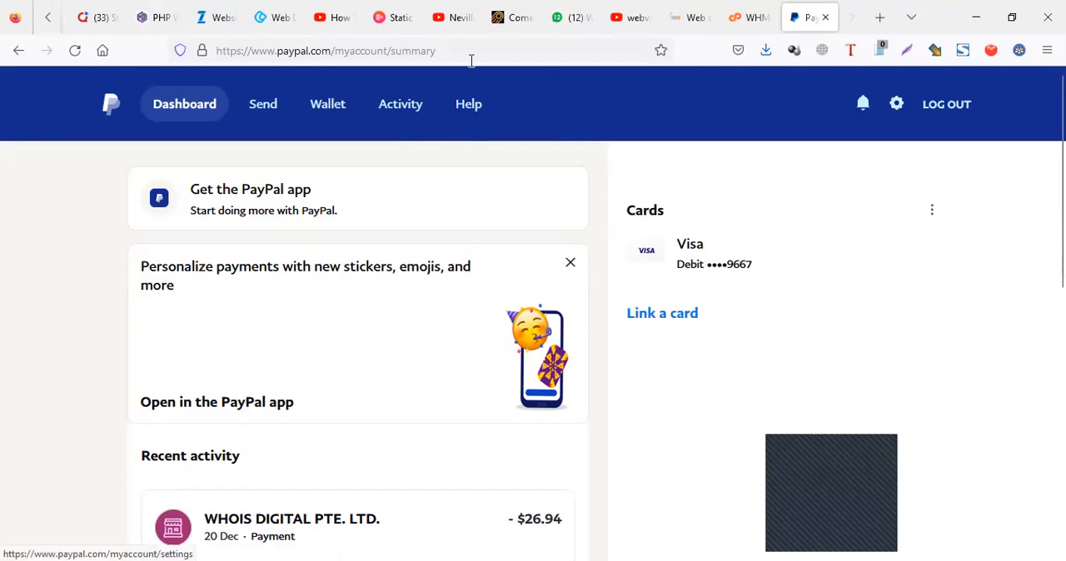
Enter the paypal.com/myaccount/summary address to reload the account dashboard
left_click(325, 50)
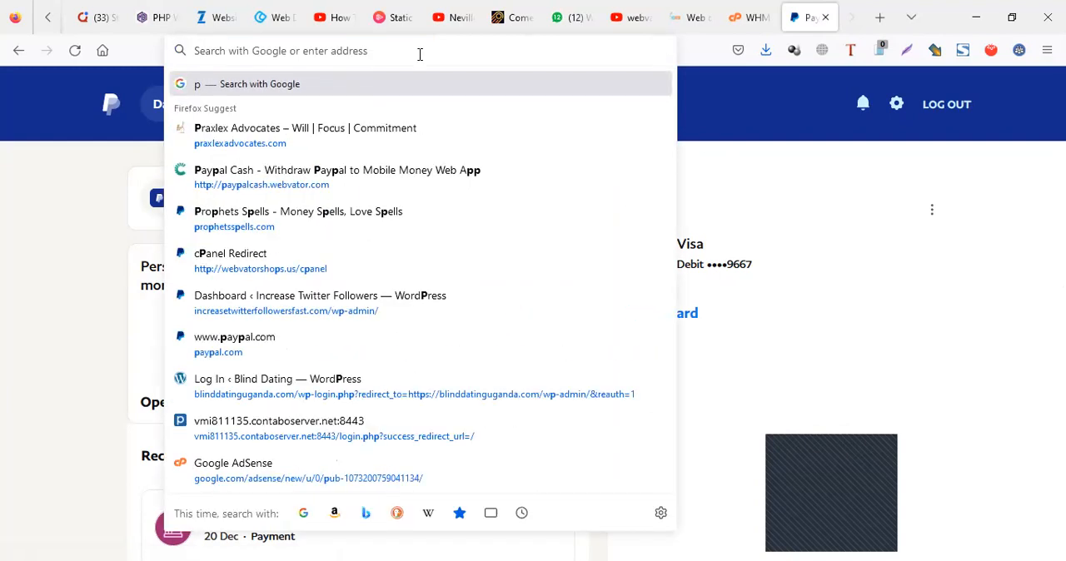
type("aypal.com/")
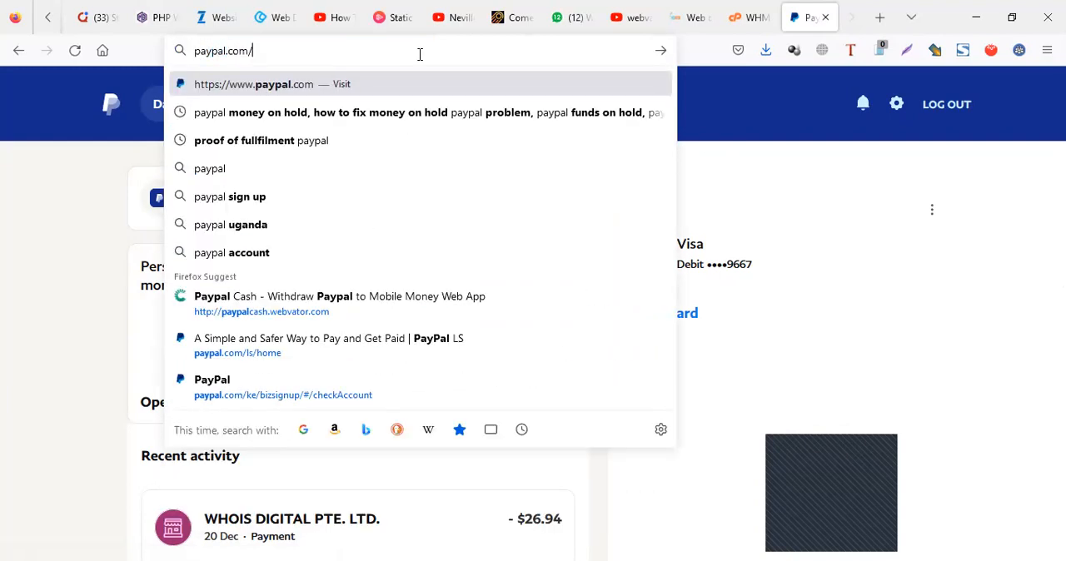
type("ry")
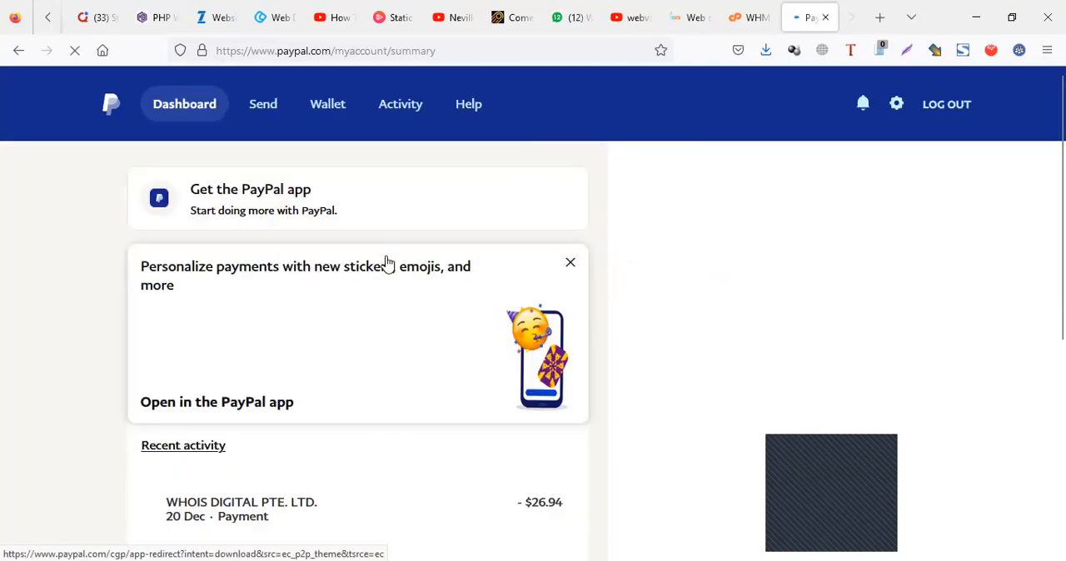
left_click(324, 50)
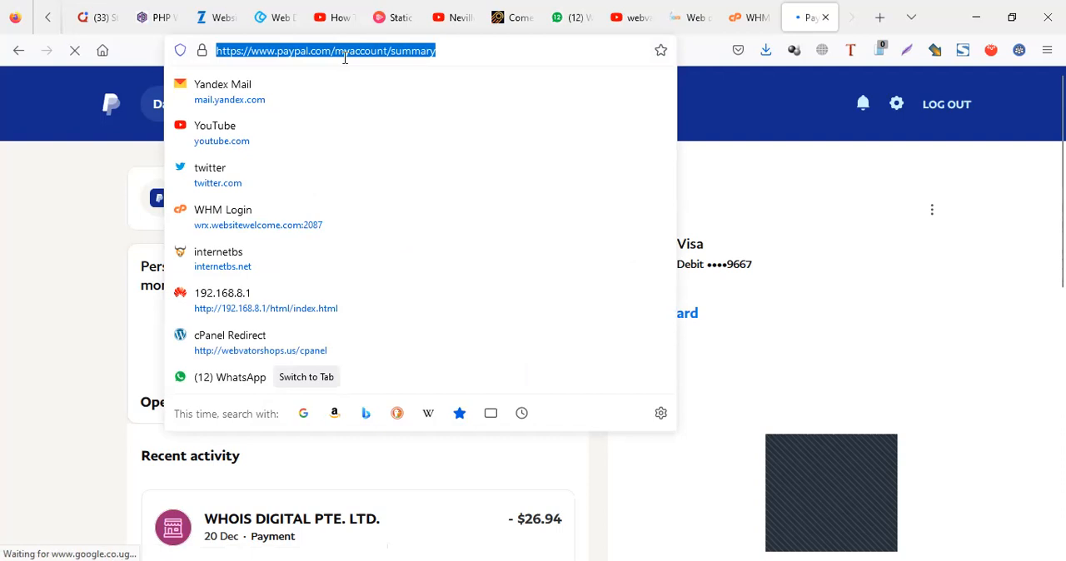
mouse_move(363, 90)
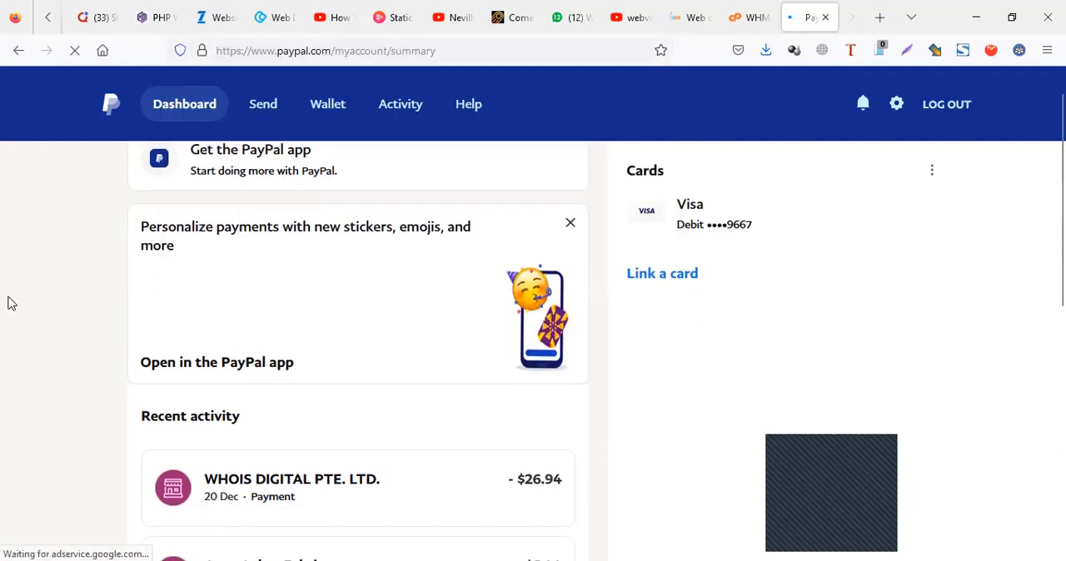
scroll("down", 3)
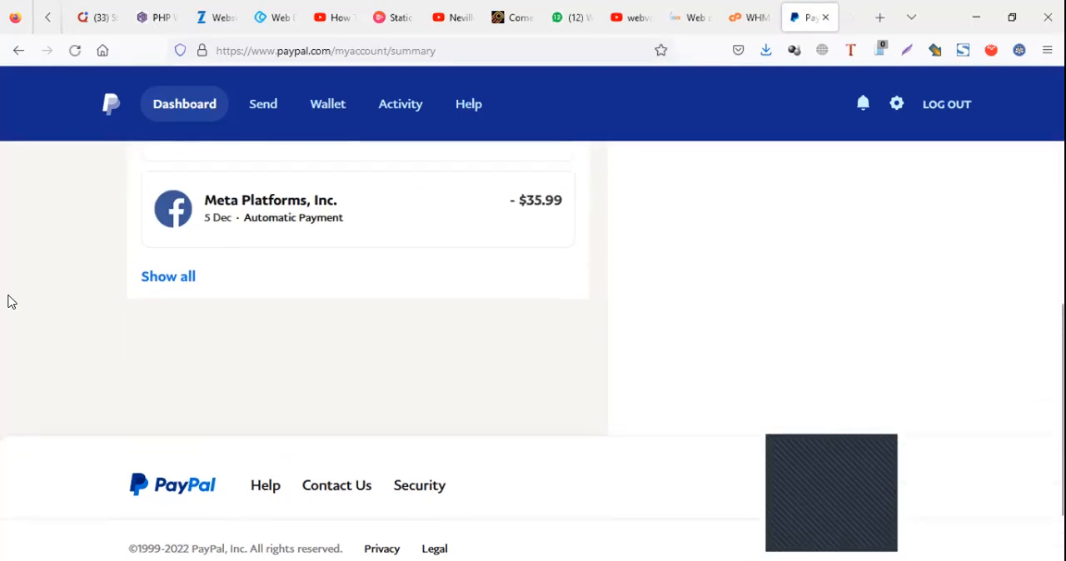
scroll("up", 3)
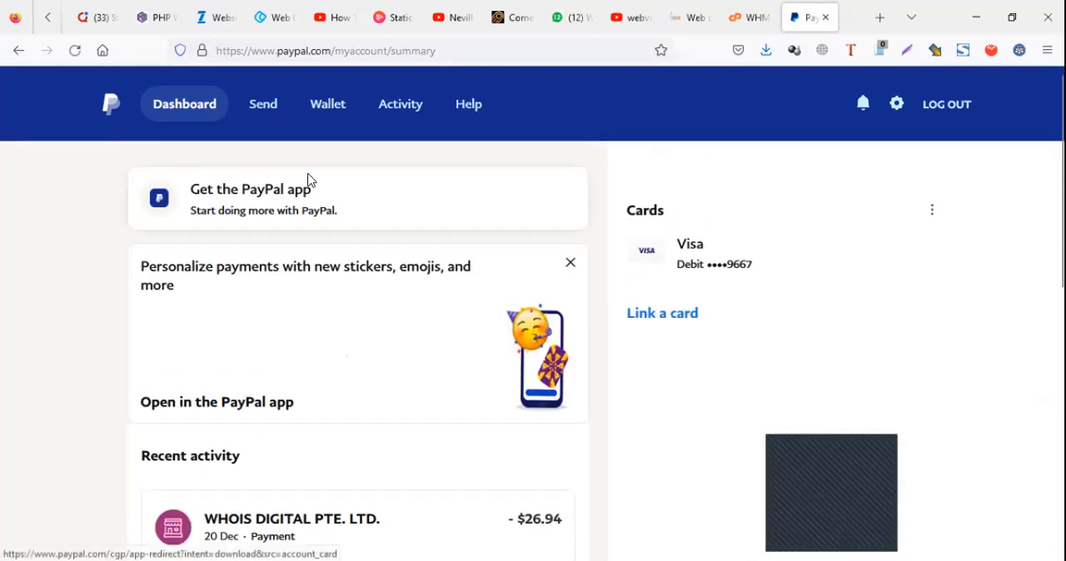
mouse_move(370, 135)
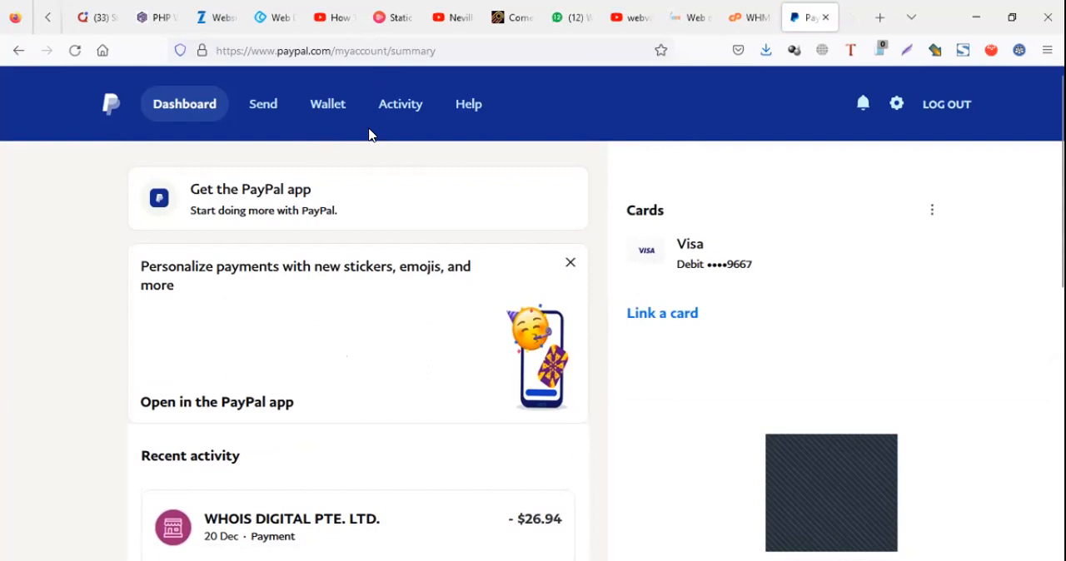
mouse_move(346, 158)
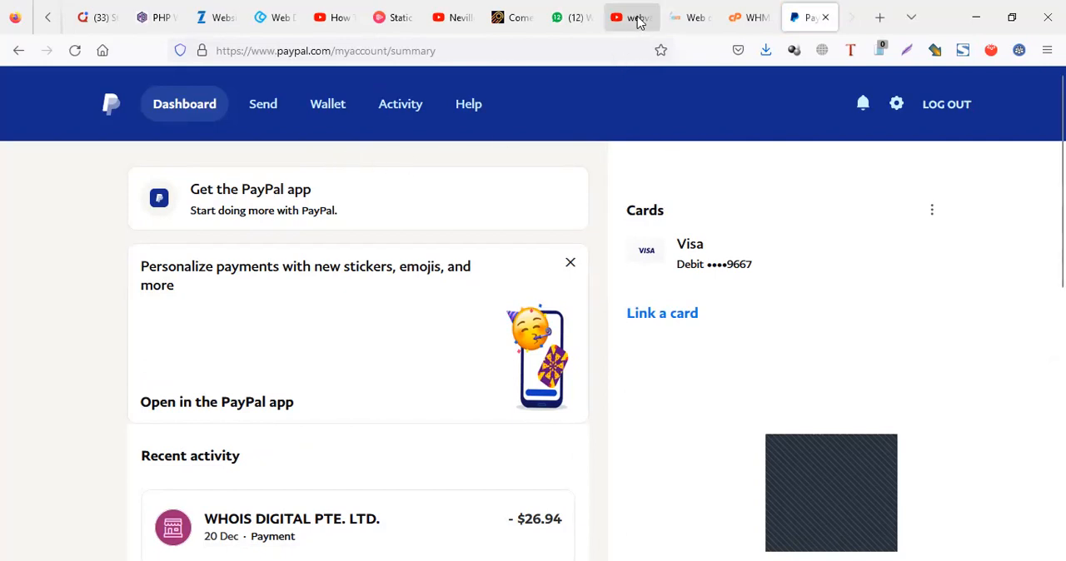
left_click(630, 16)
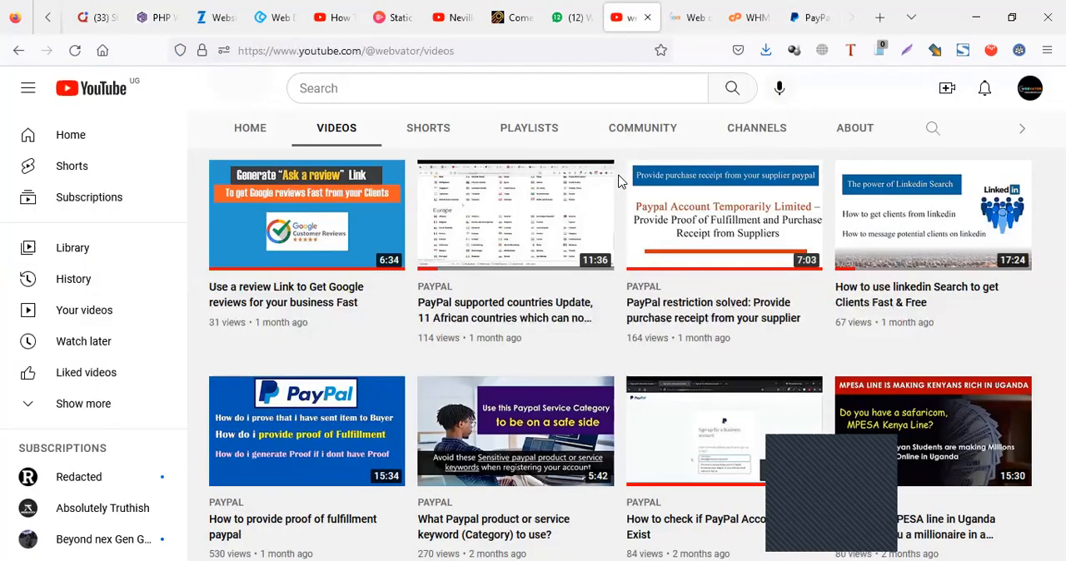
scroll("down", 3)
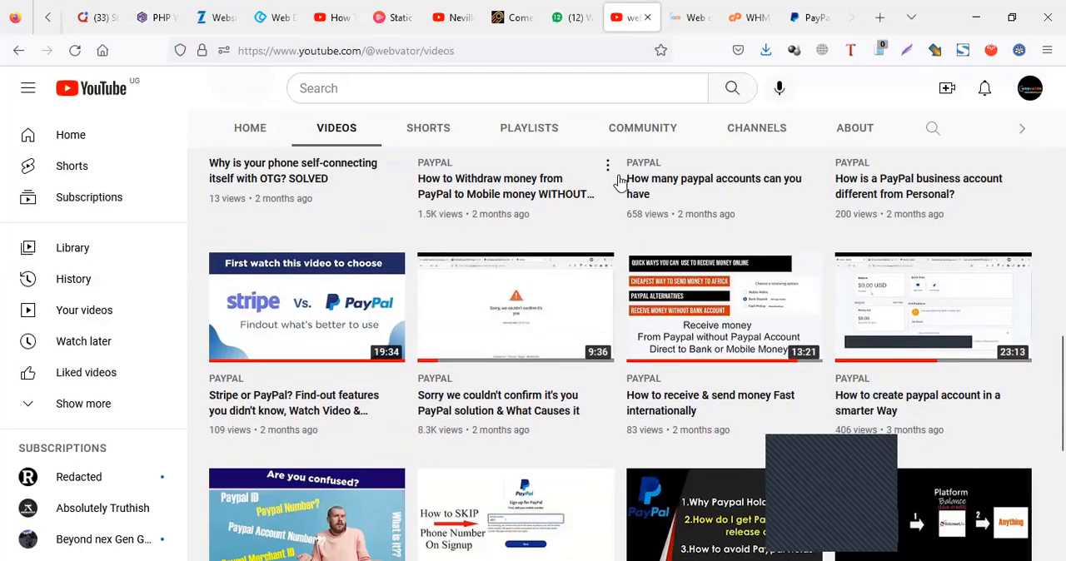
mouse_move(660, 393)
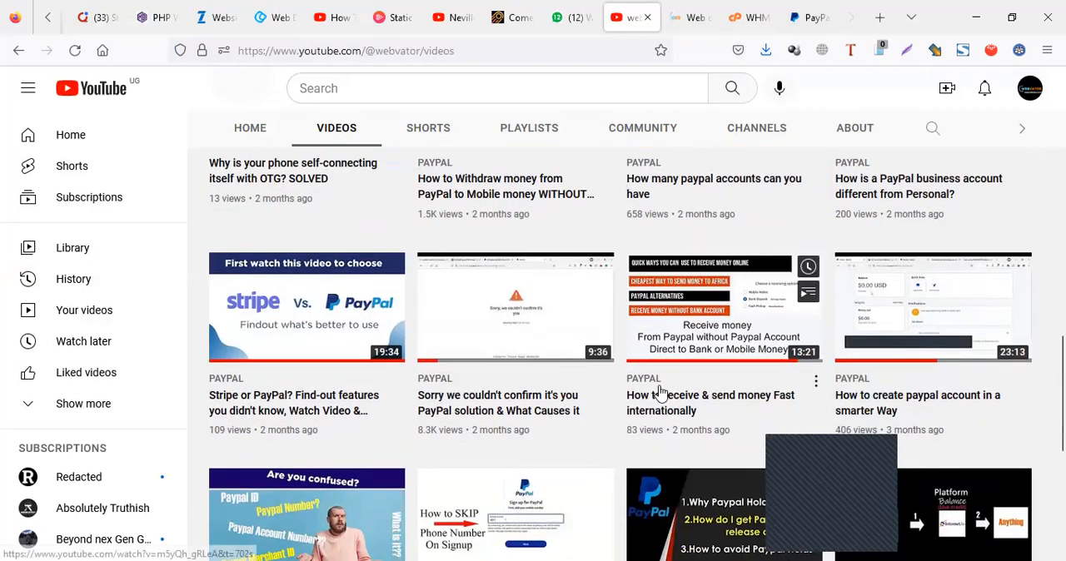
scroll("down", 3)
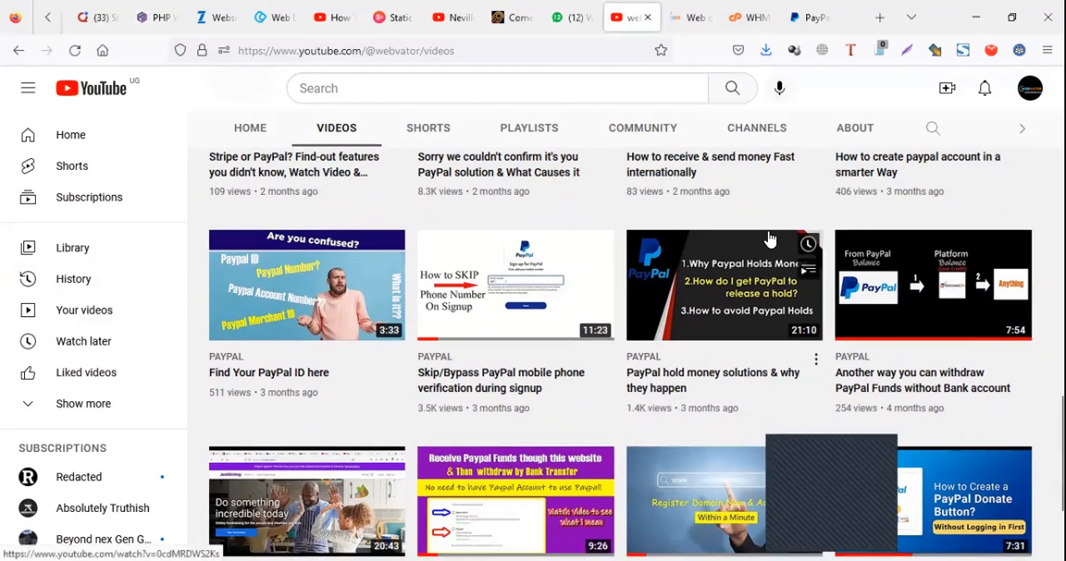
mouse_move(806, 17)
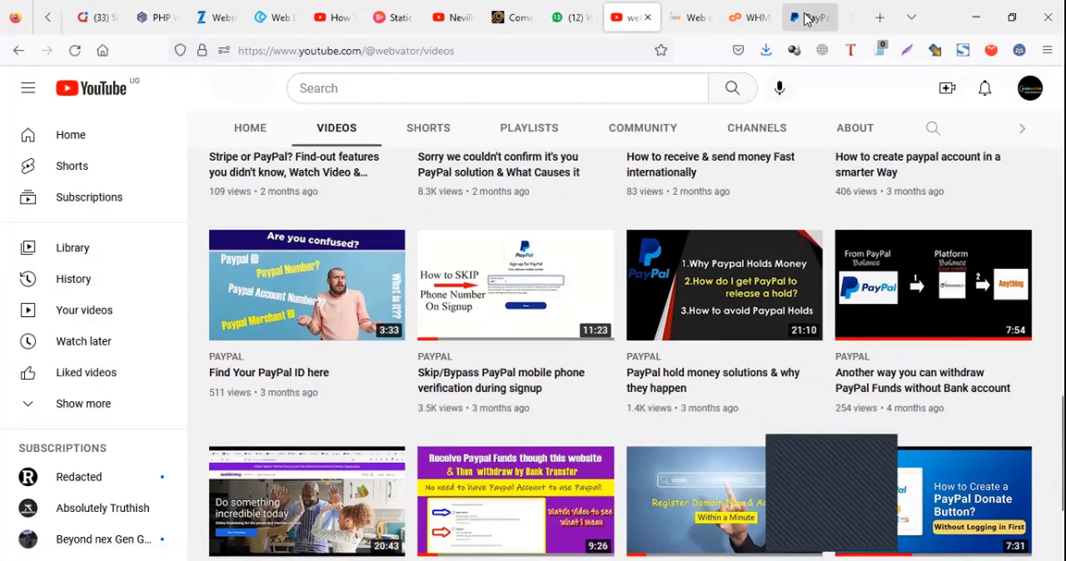
left_click(809, 16)
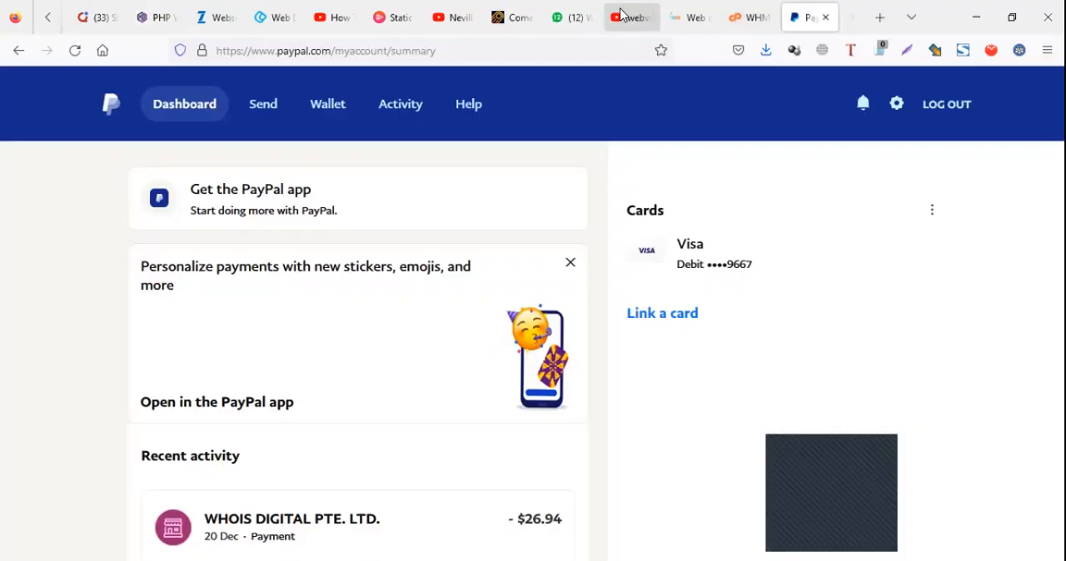
left_click(630, 16)
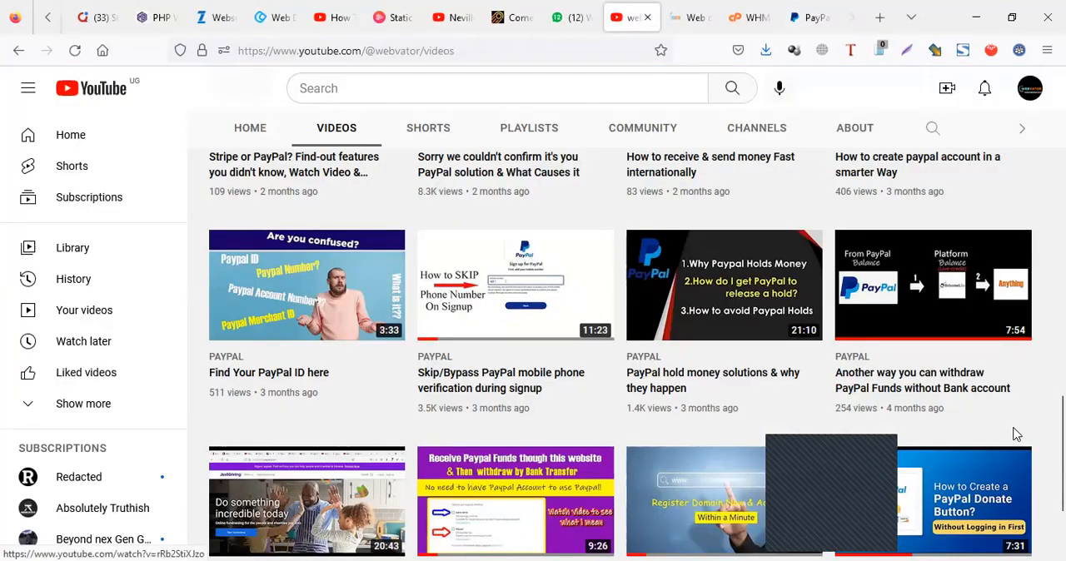
scroll("down", 3)
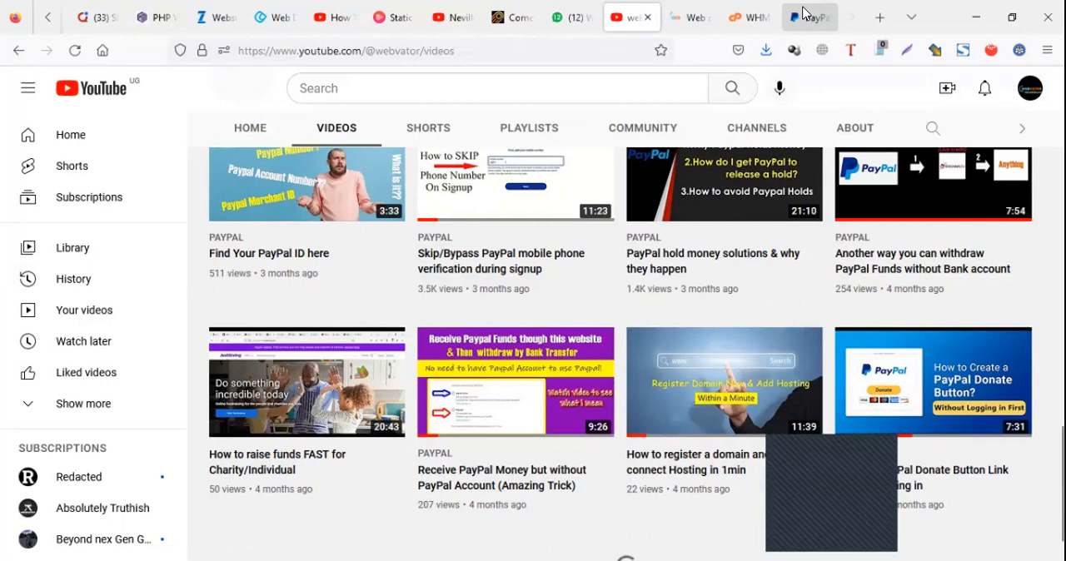
left_click(810, 17)
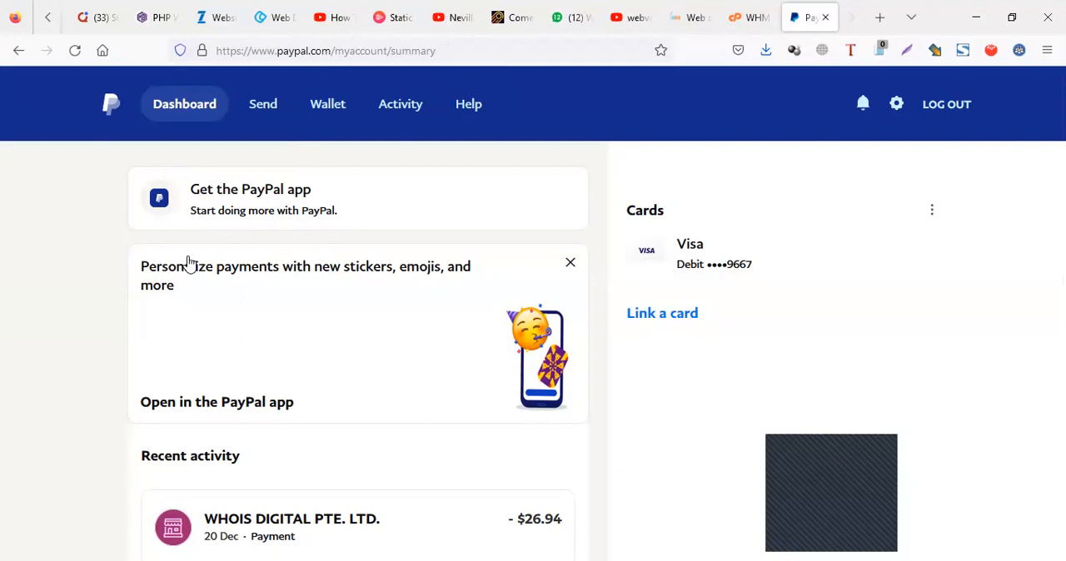
scroll("down", 3)
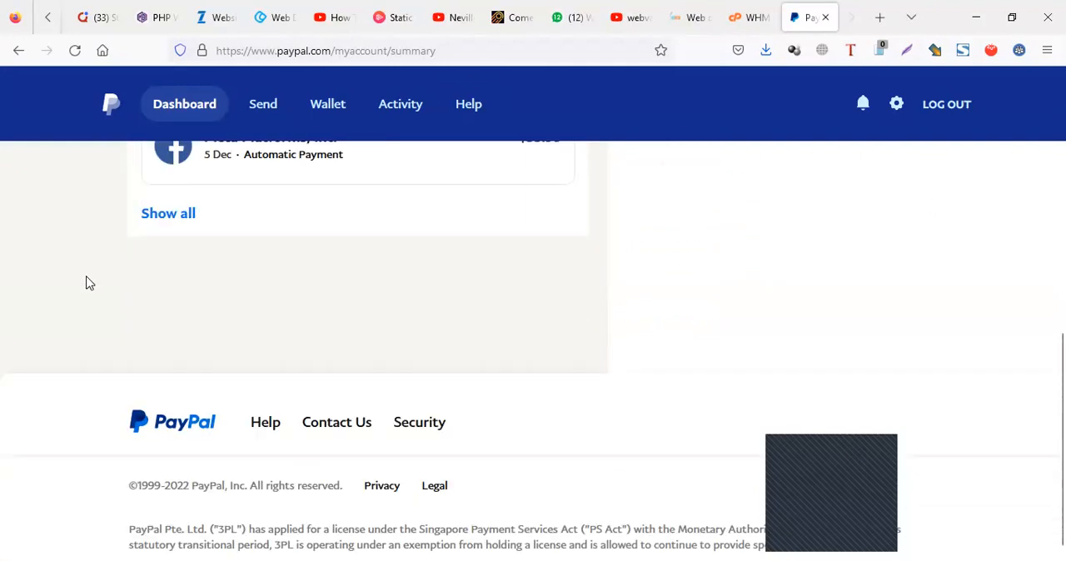
scroll("up", 3)
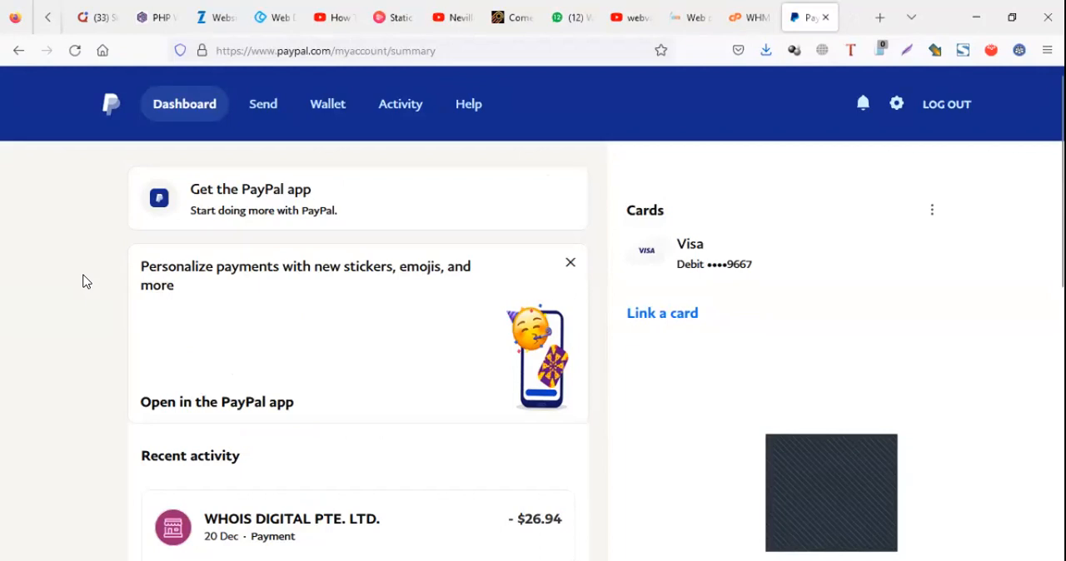
mouse_move(98, 237)
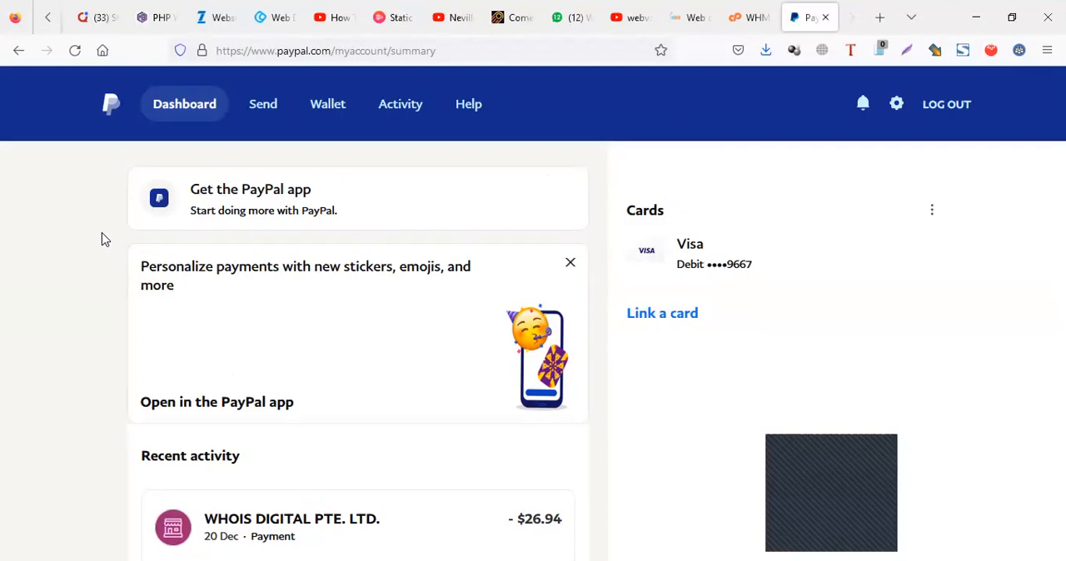
mouse_move(160, 183)
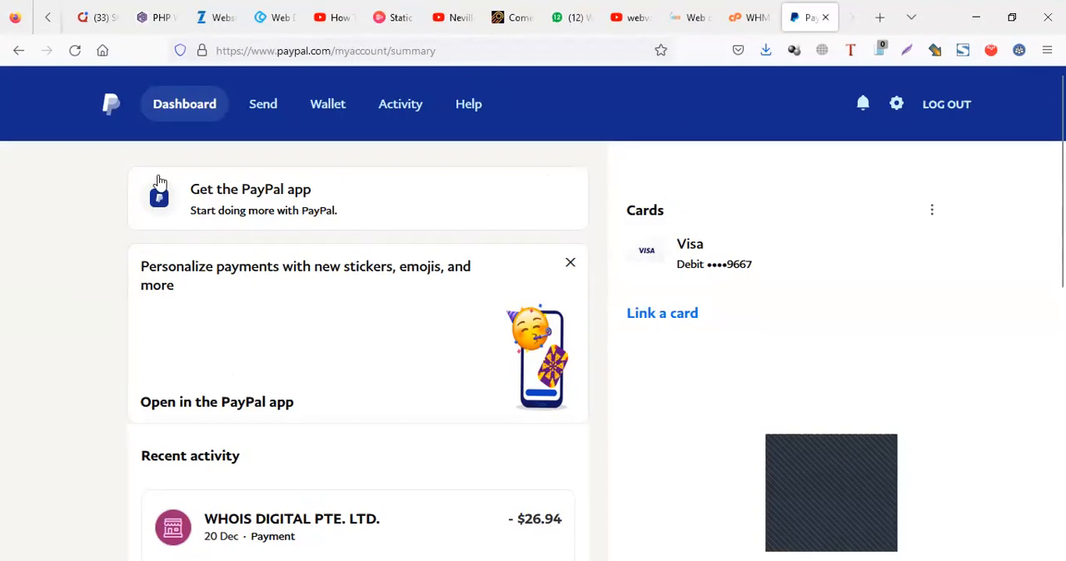
mouse_move(730, 130)
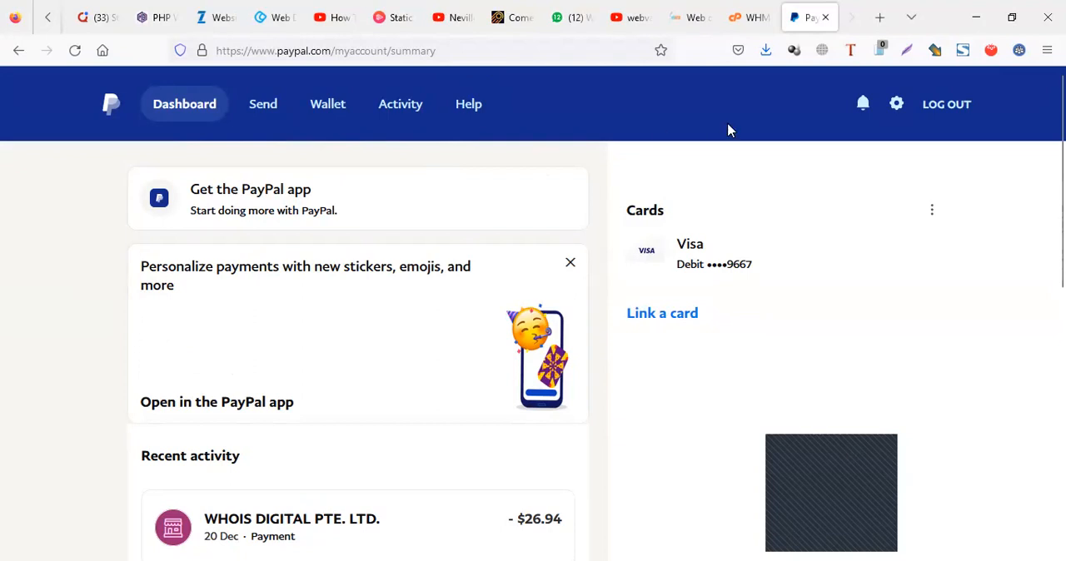
mouse_move(859, 140)
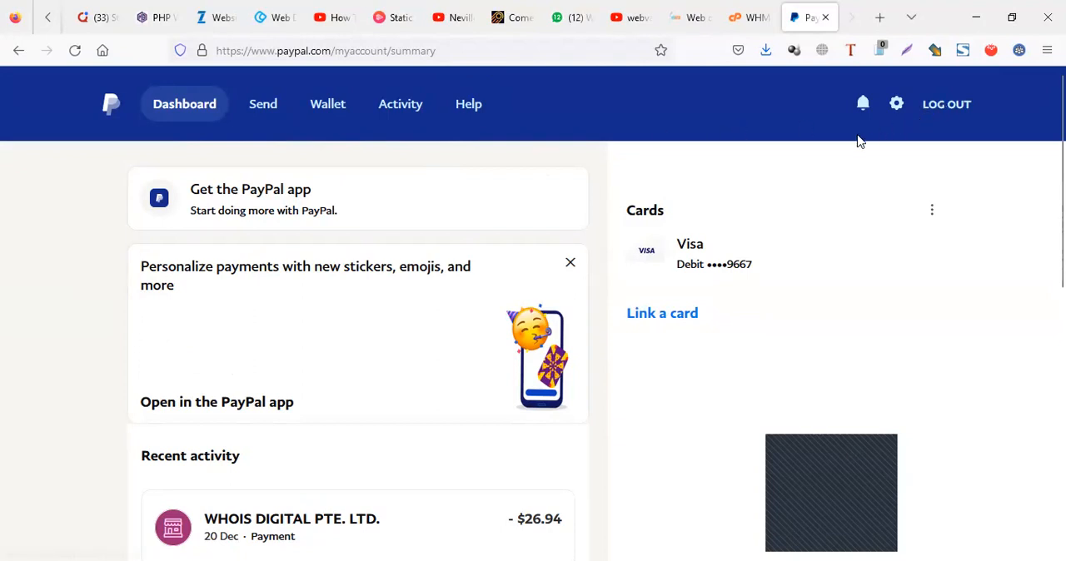